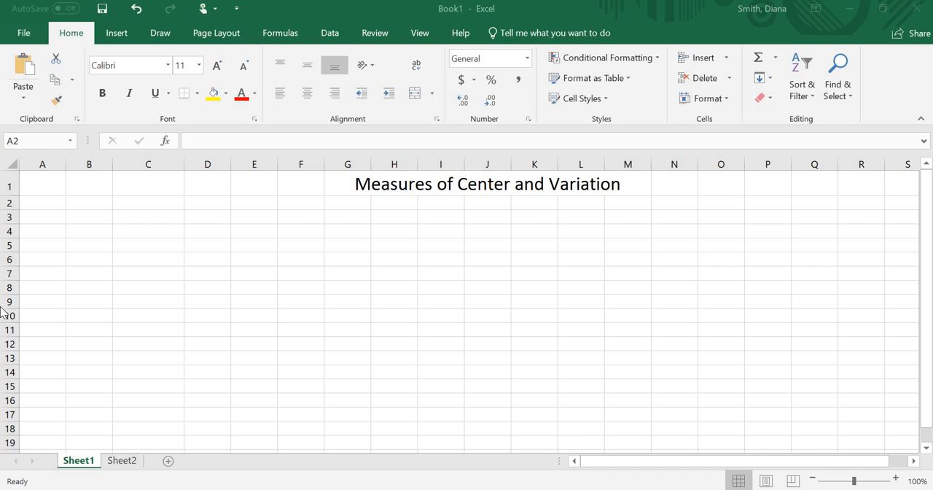
Step: Enter the numeric data values down column A from A2, then move to C3
click(42, 203)
text(0)
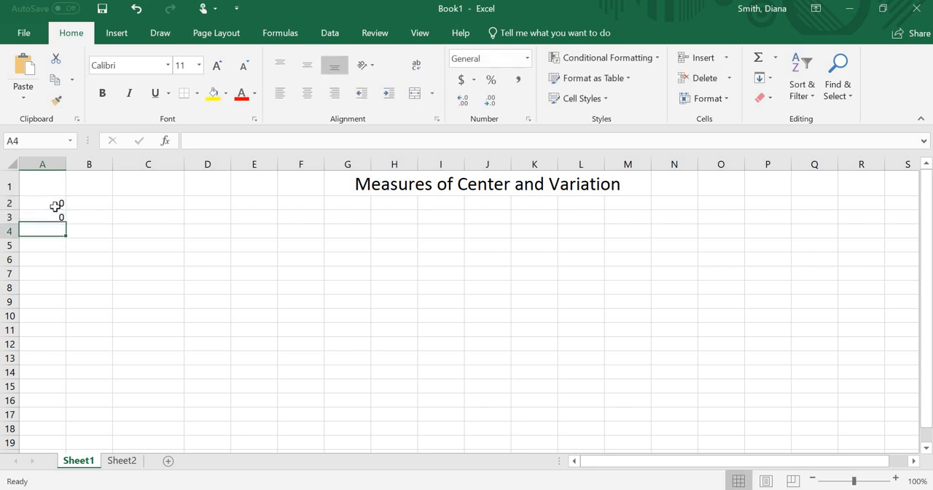
text(6)
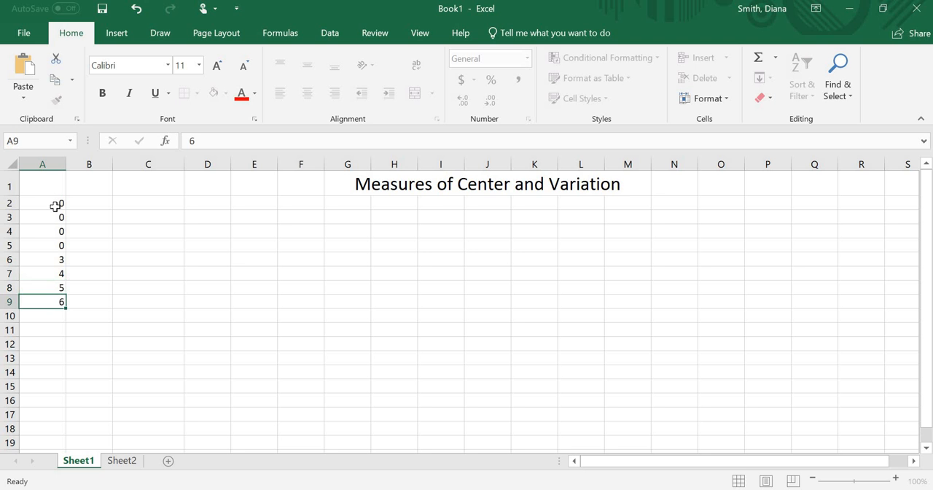
text(4)
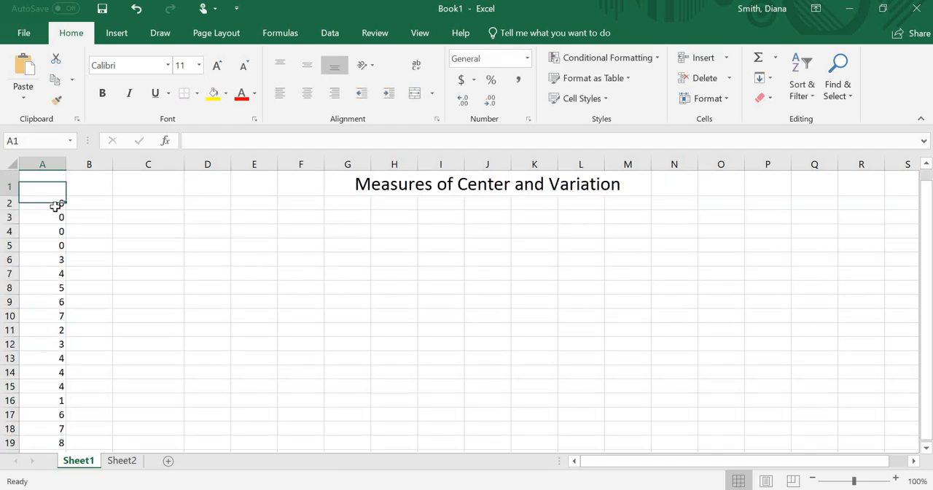
click(148, 202)
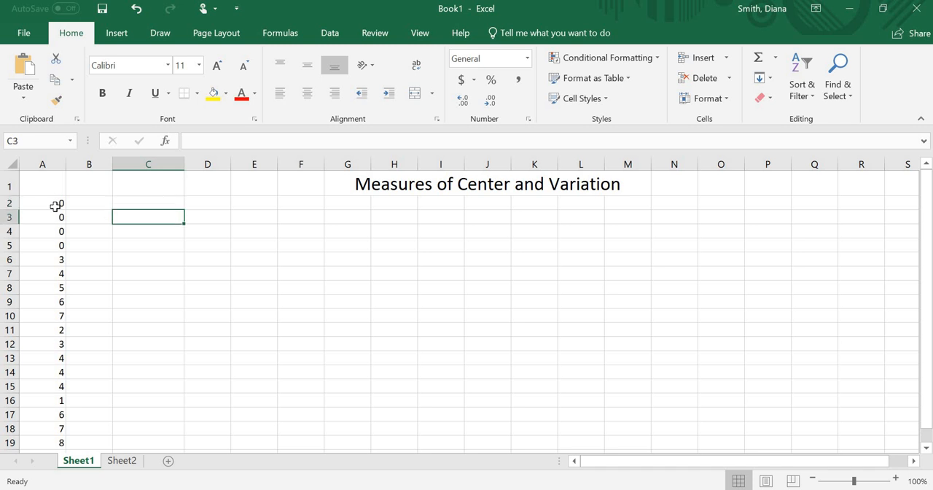
Step: Enter labels Mean, Median, Mode, Standard Deviation, Variance in C3:C7 and widen column C to fit
text(Mean)
click(148, 258)
text(Standard Deviation)
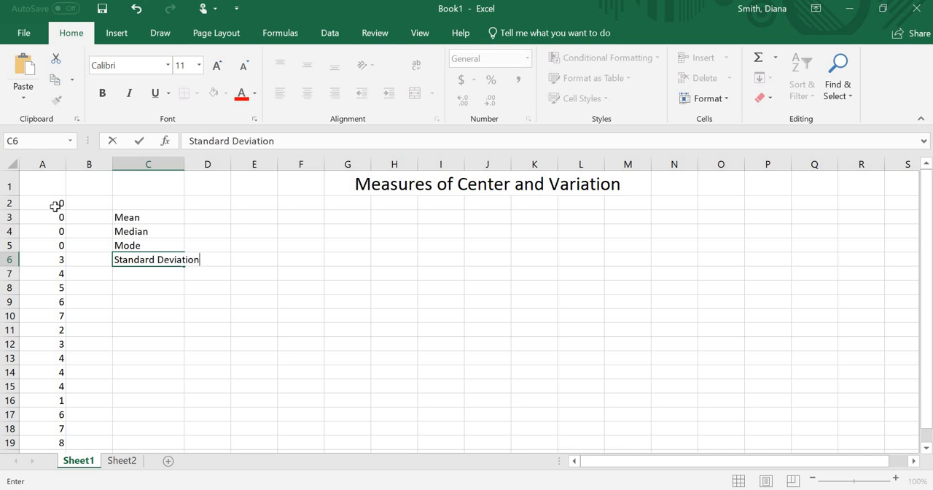
text(Vari)
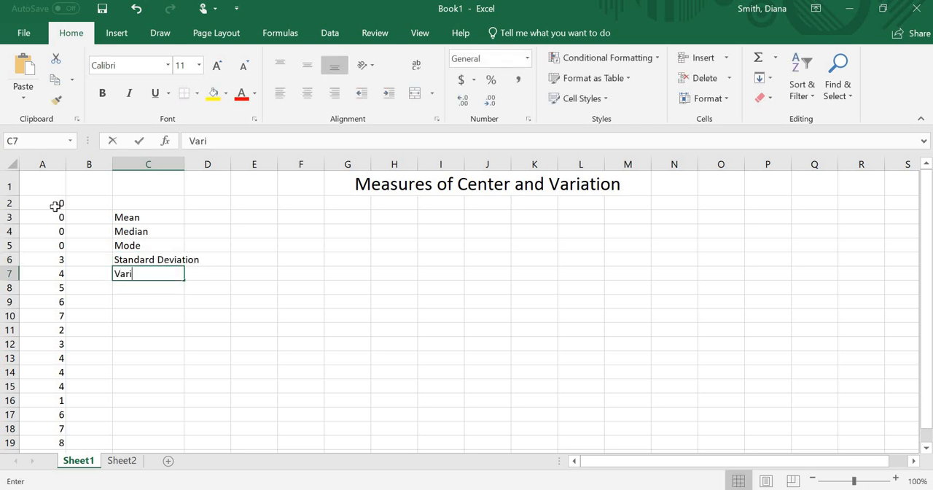
key(Enter)
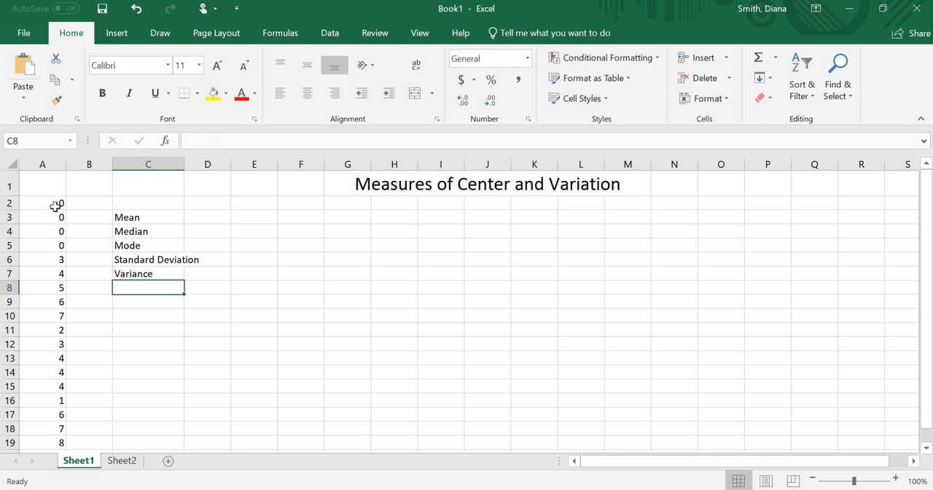
drag(185, 163, 185, 164)
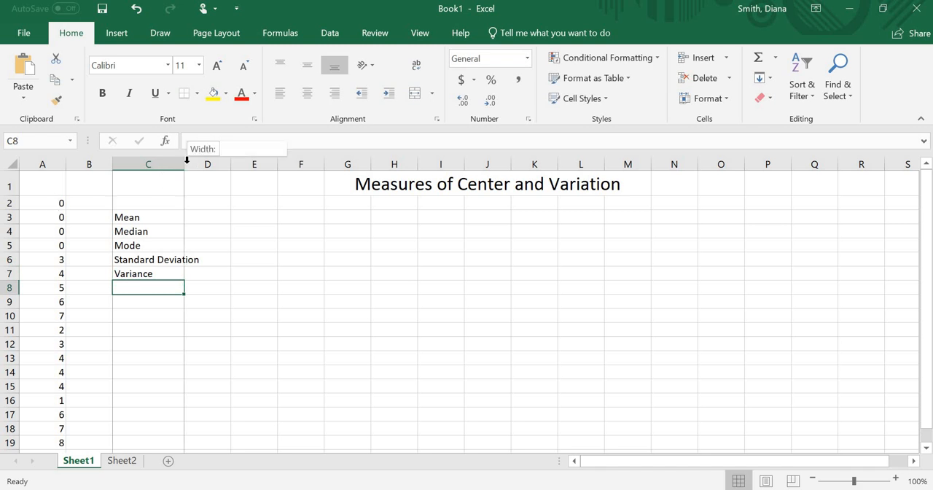
click(226, 218)
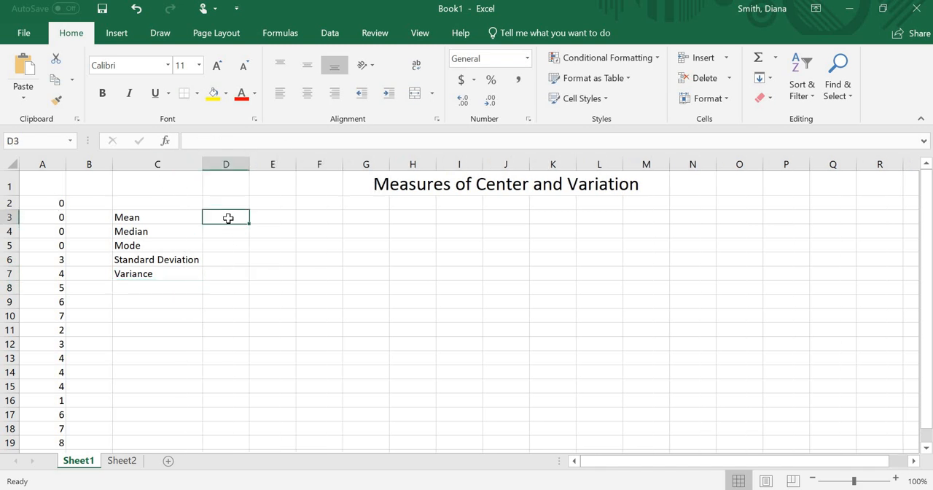
Step: Enter =AVERAGE(A2:A21) in D3, returning a mean of 3.75
text(=)
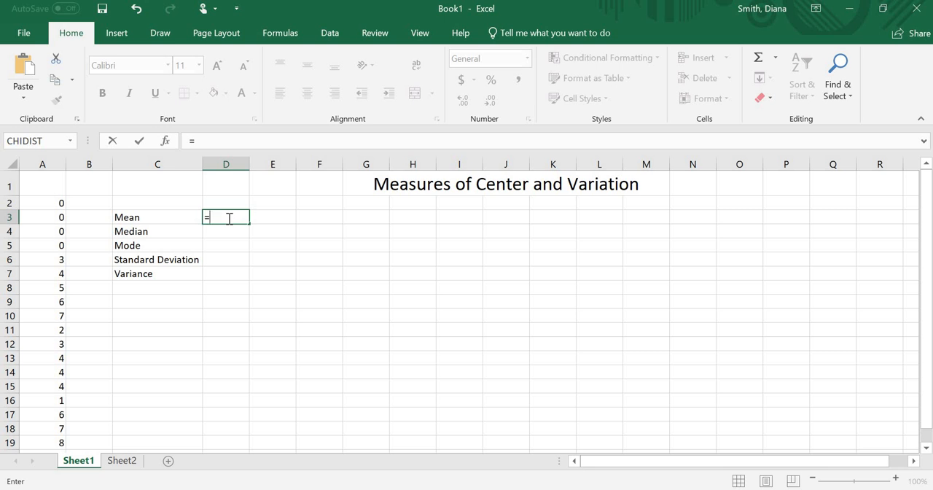
text(average)
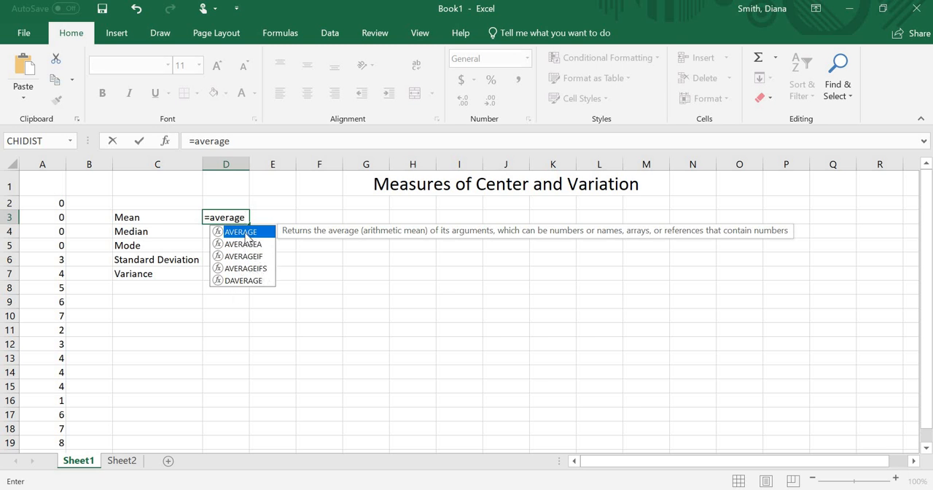
mouse_move(400, 237)
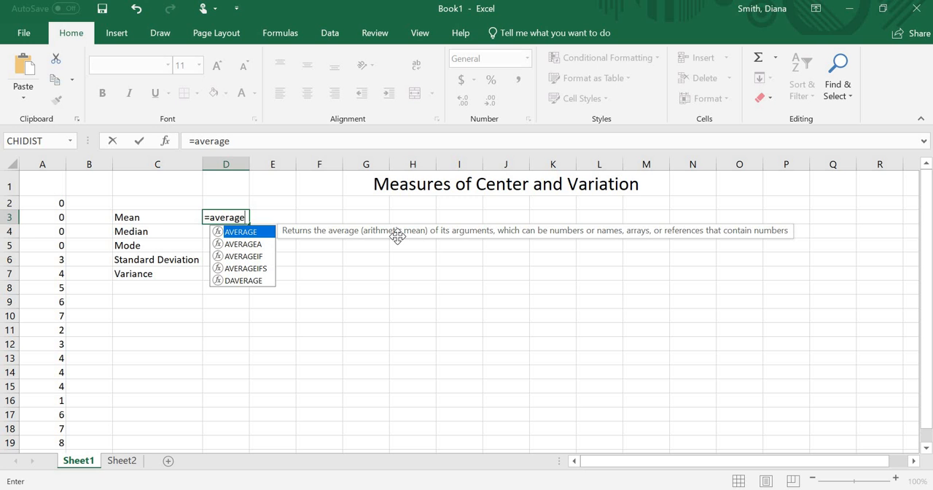
mouse_move(347, 225)
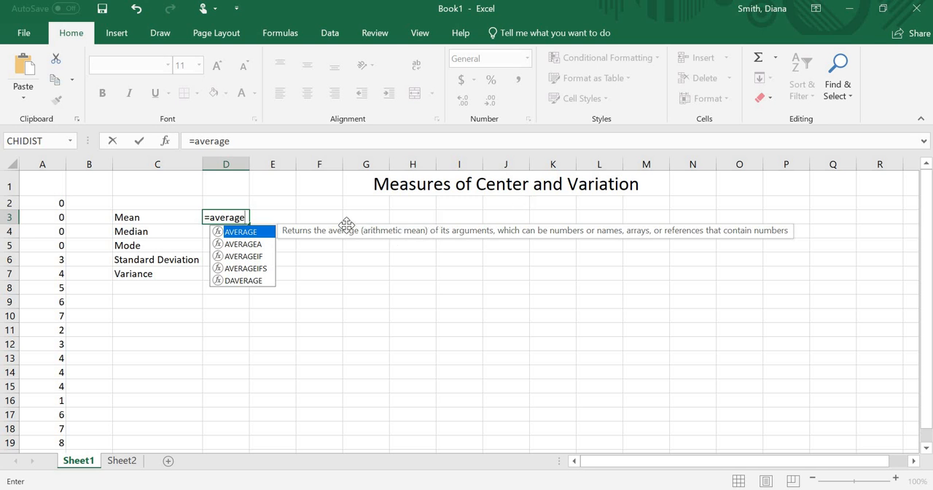
mouse_move(415, 235)
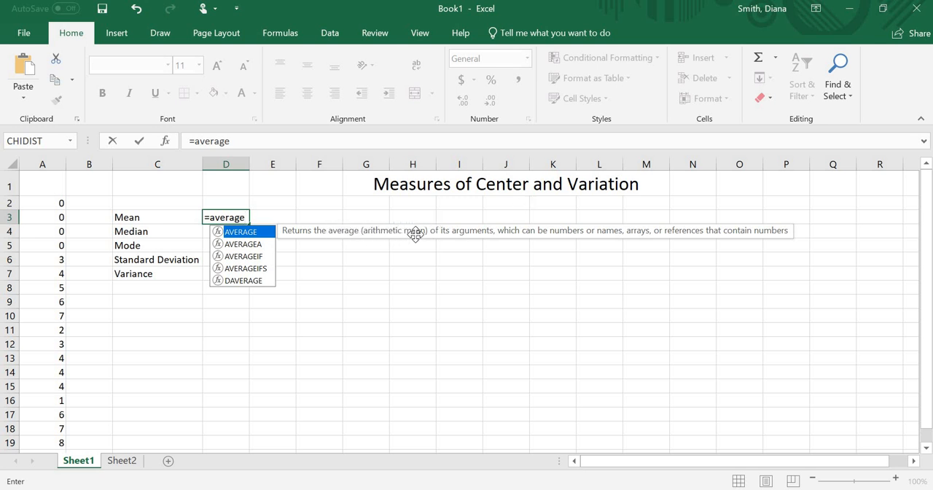
mouse_move(414, 235)
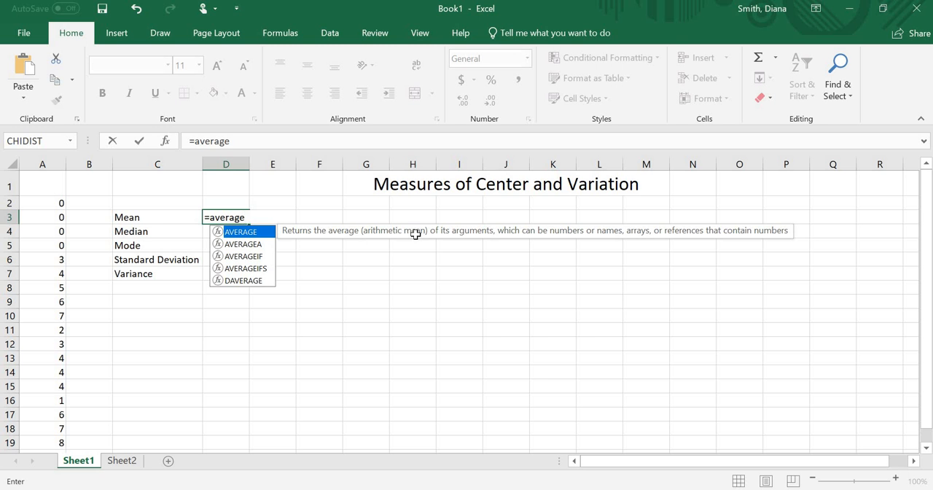
text(()
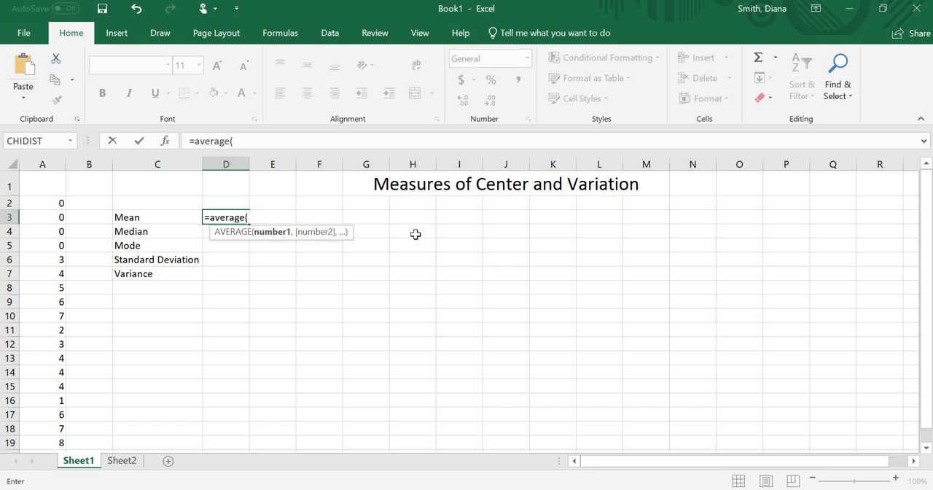
text(a2:a)
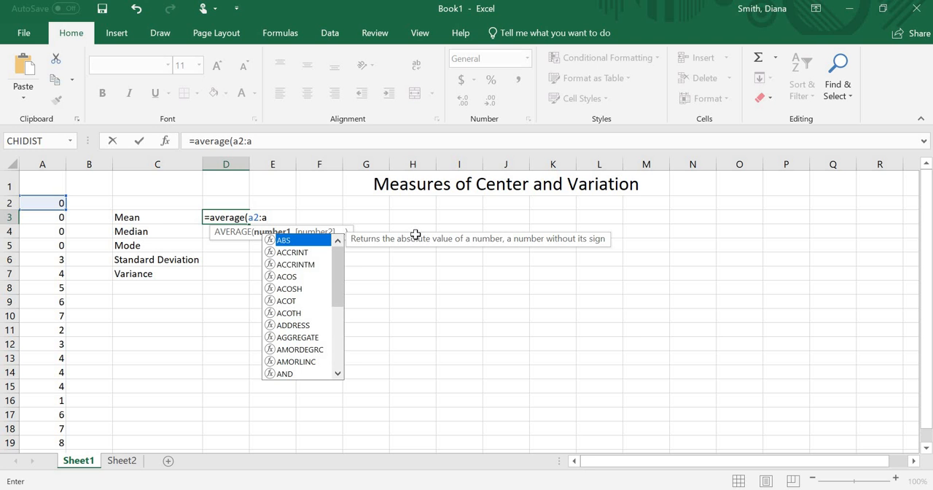
text(21))
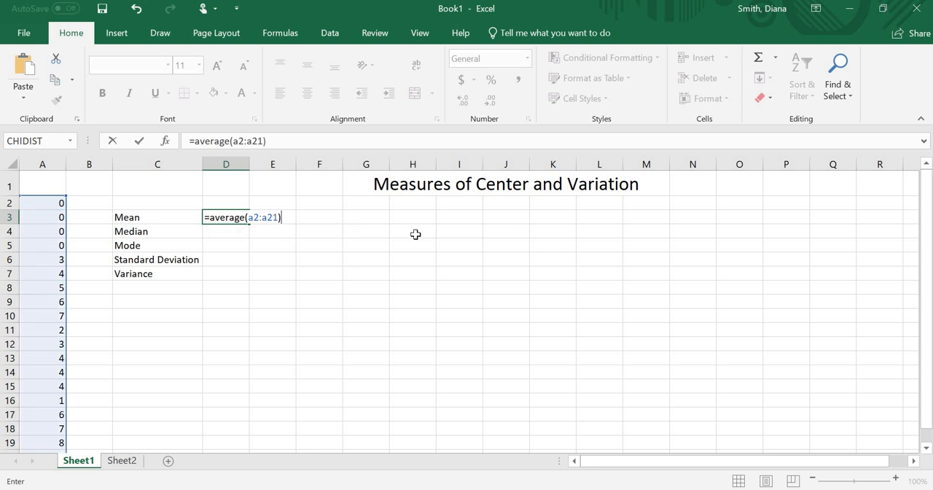
key(Enter)
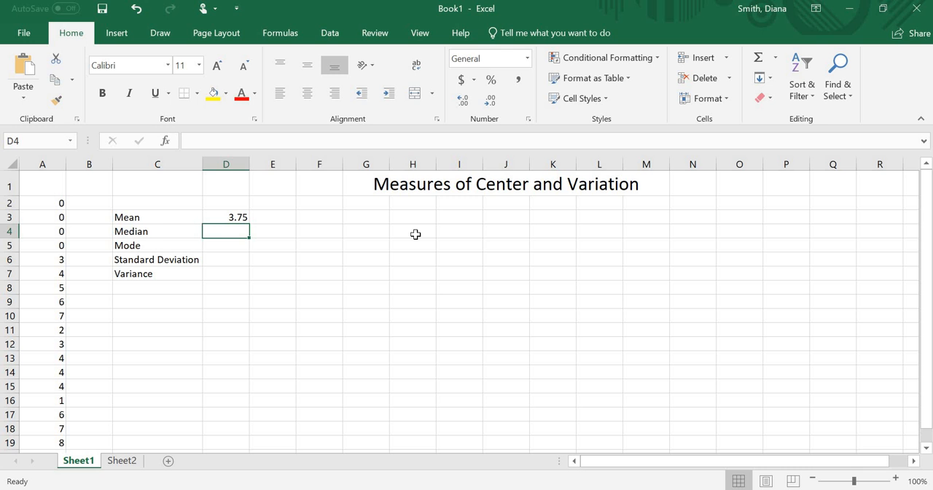
Step: Enter =MEDIAN(A2:A21) in D4, returning a median of 4
text(=median)
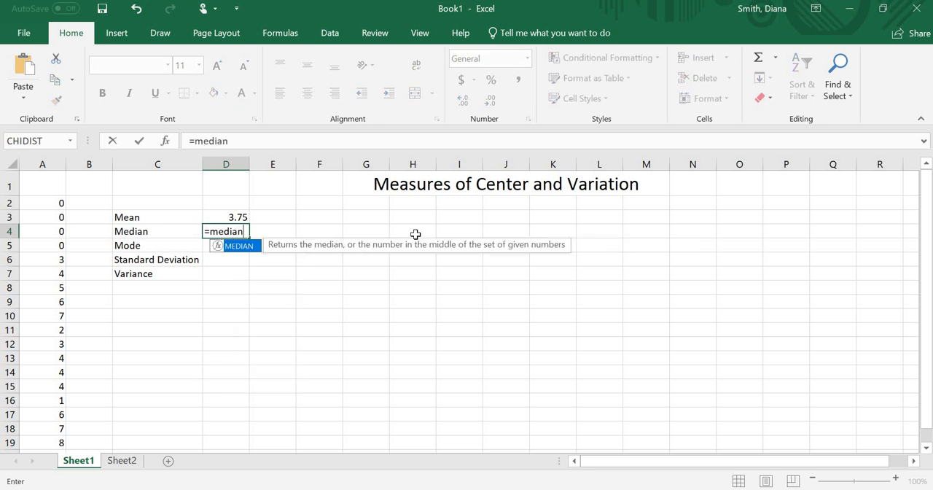
text((a2:a)
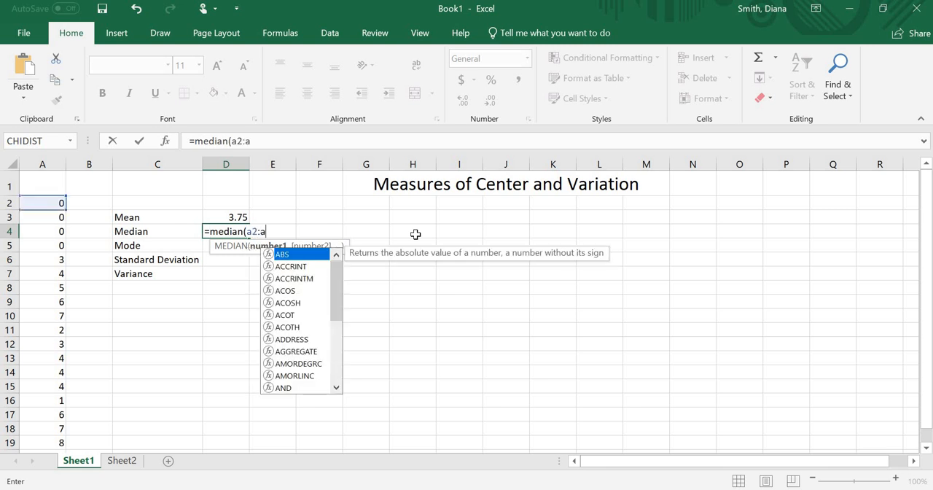
text(21))
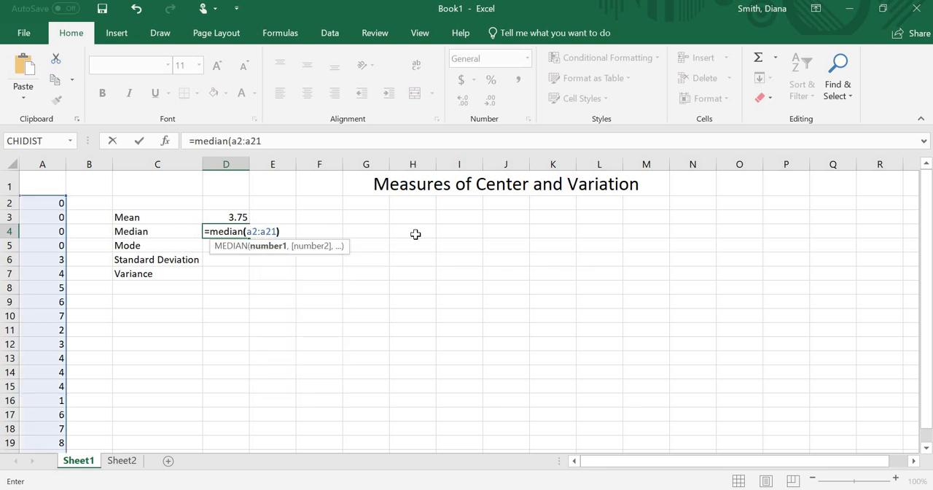
key(Enter)
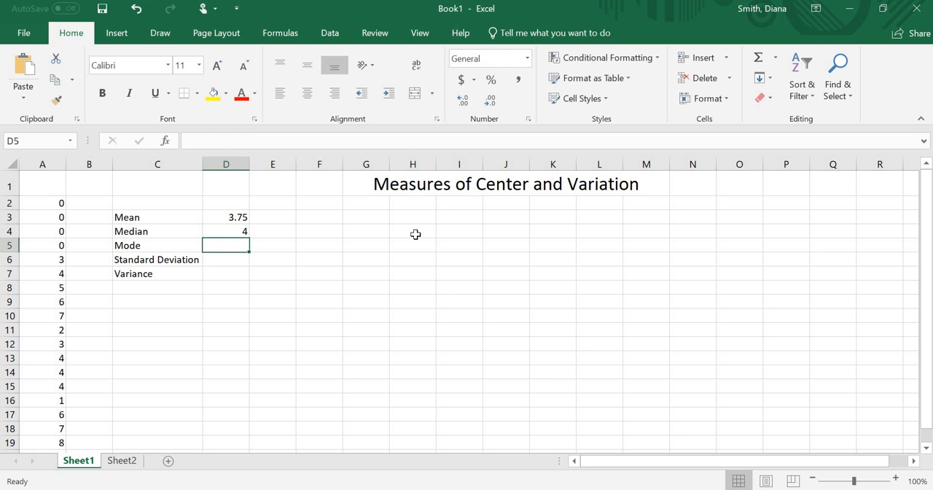
Step: Start a QUARTILE formula in E4 and abandon it unfinished
click(271, 230)
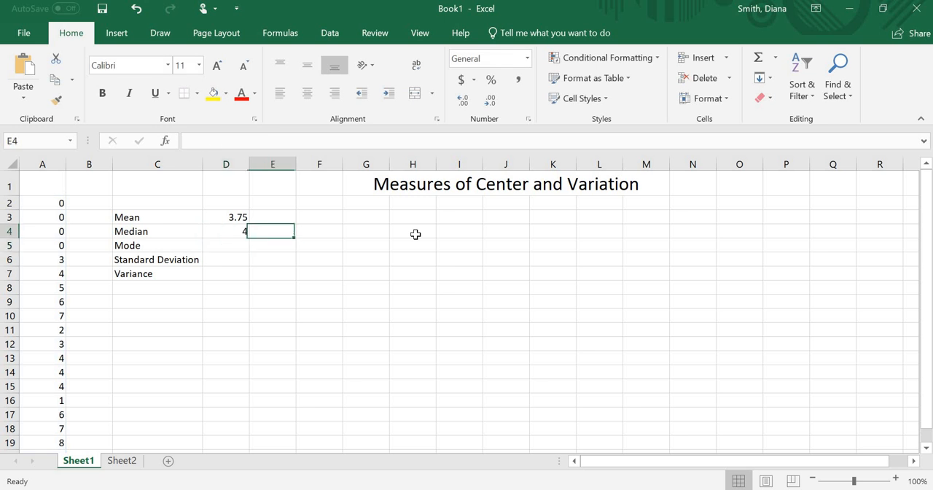
text(=quarti)
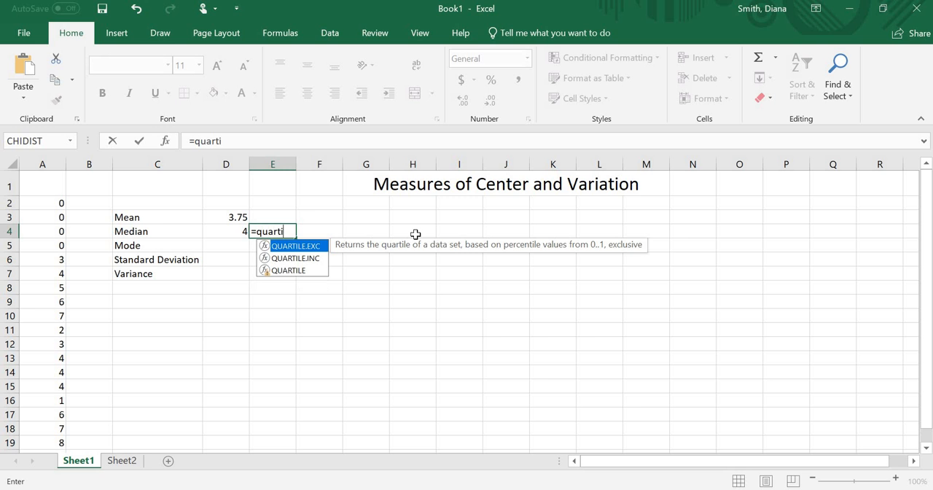
text(le)
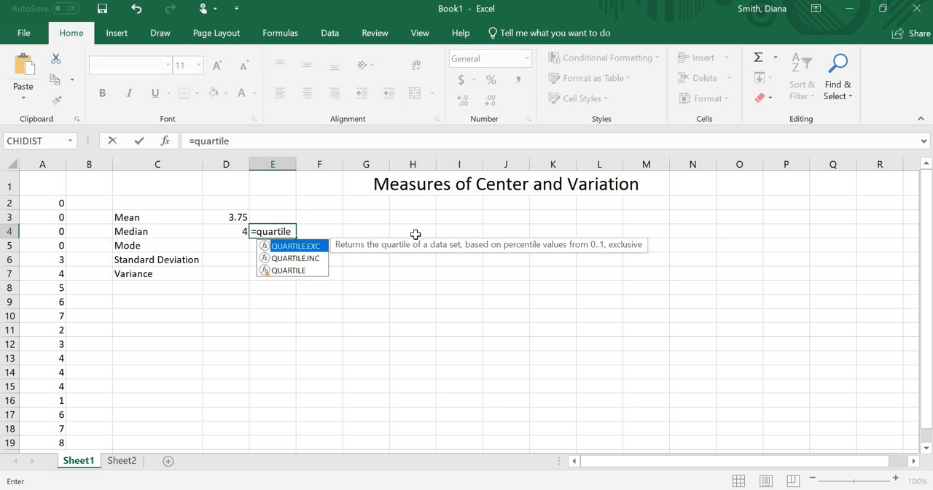
key(Backspace)
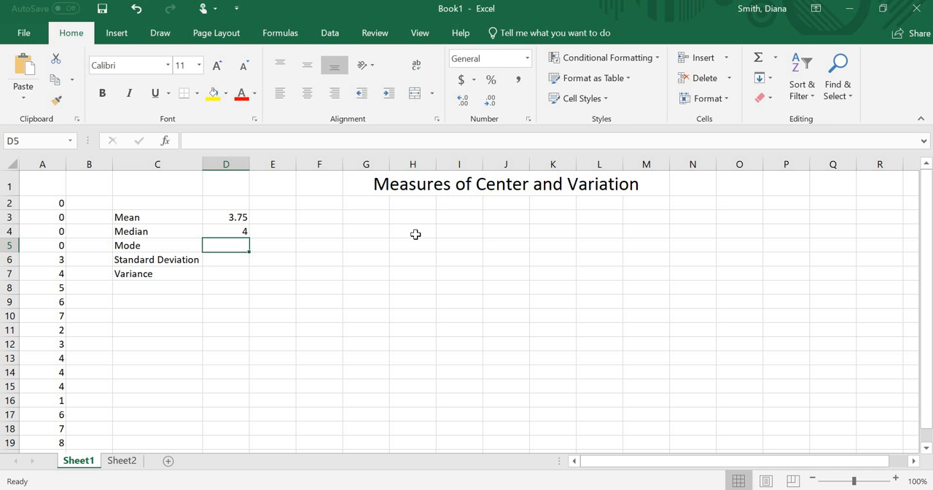
Step: Replace the first =mode attempt in D5 with =MODE.SNGL(A2:A21), returning 0
text(=mod)
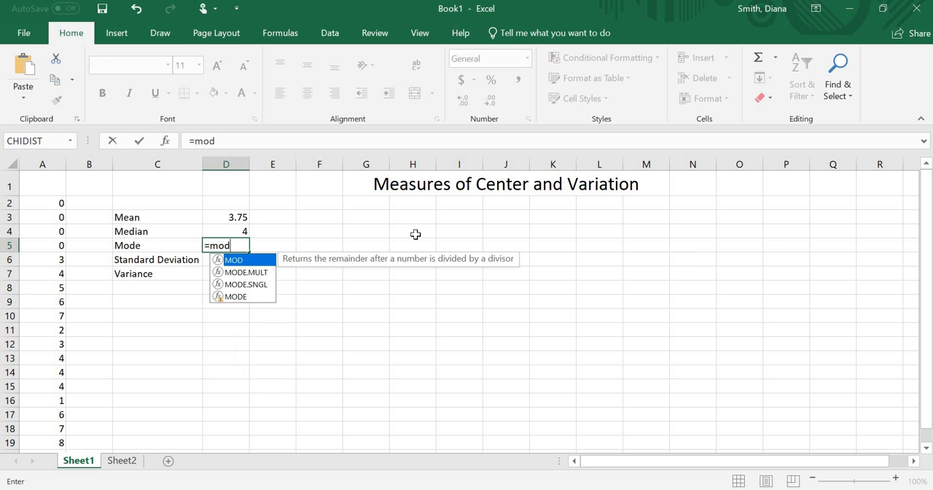
text(e)
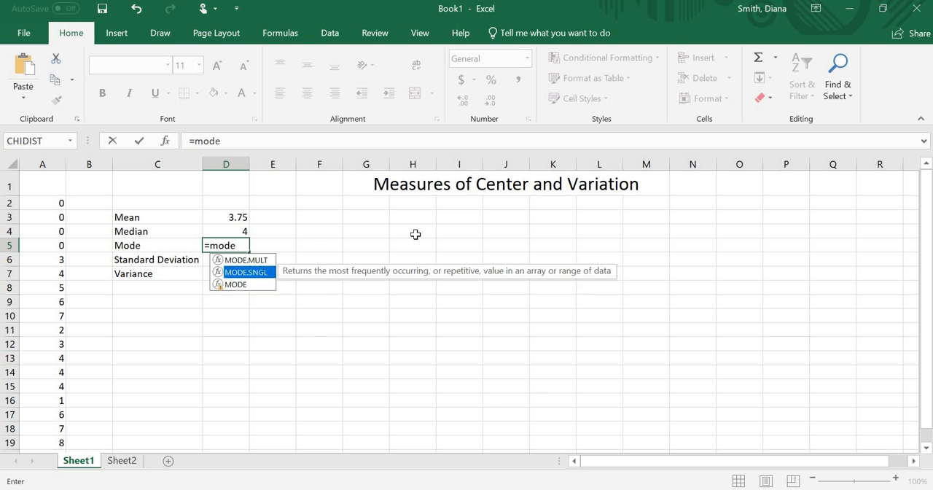
key(Enter)
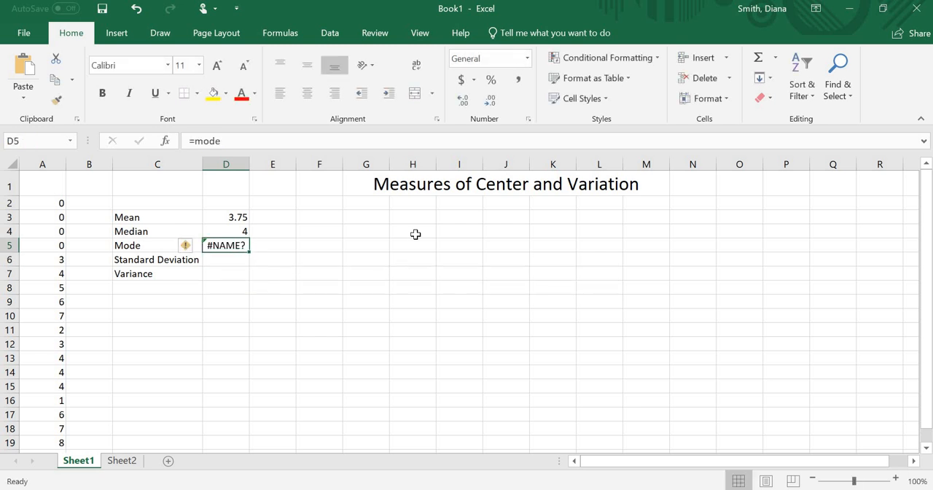
text(.)
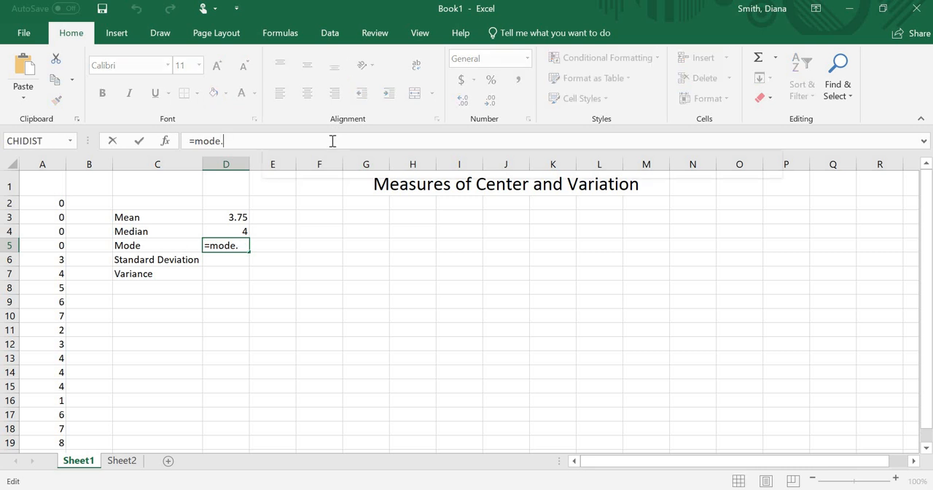
text(sngl)
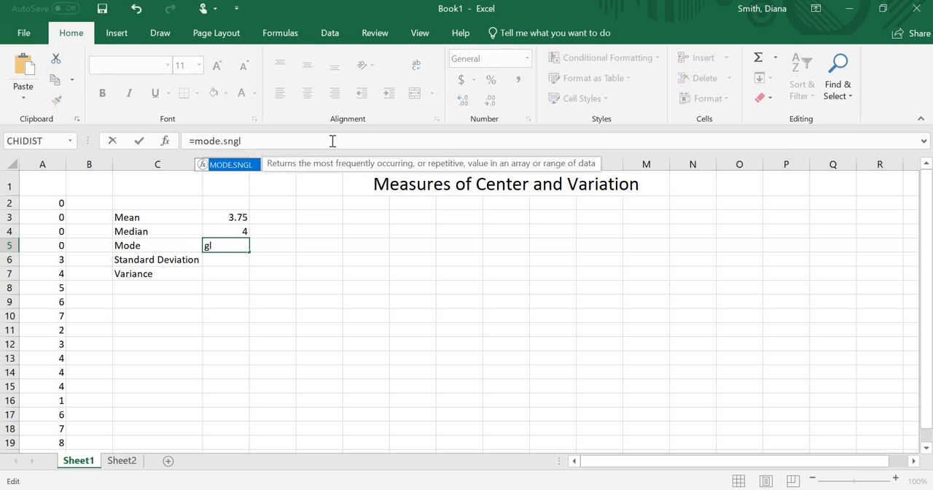
text((a)
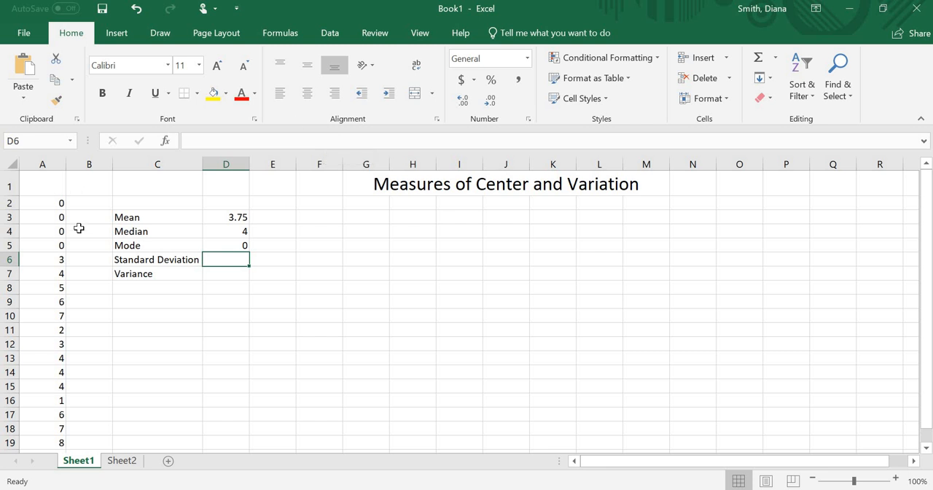
mouse_move(99, 292)
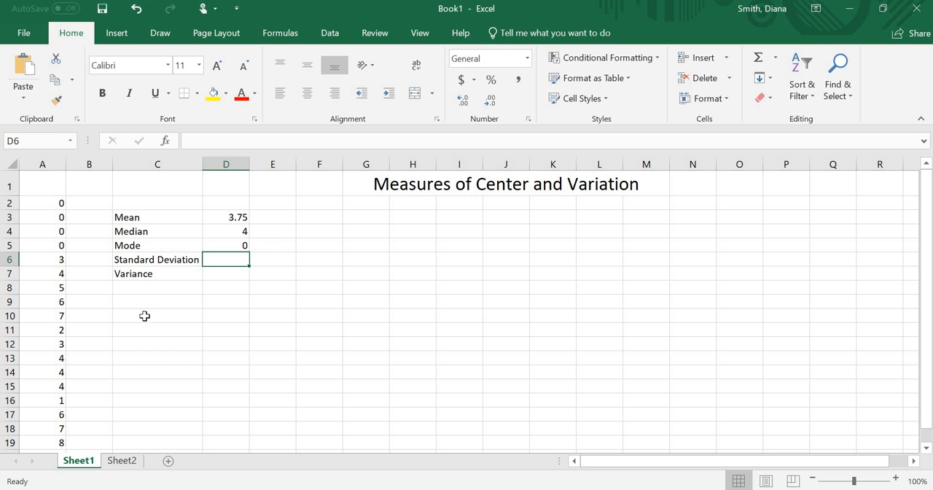
Step: Add a Multiple Modes label in C10 and select D10:D18 for the results
text(Multiple Modes)
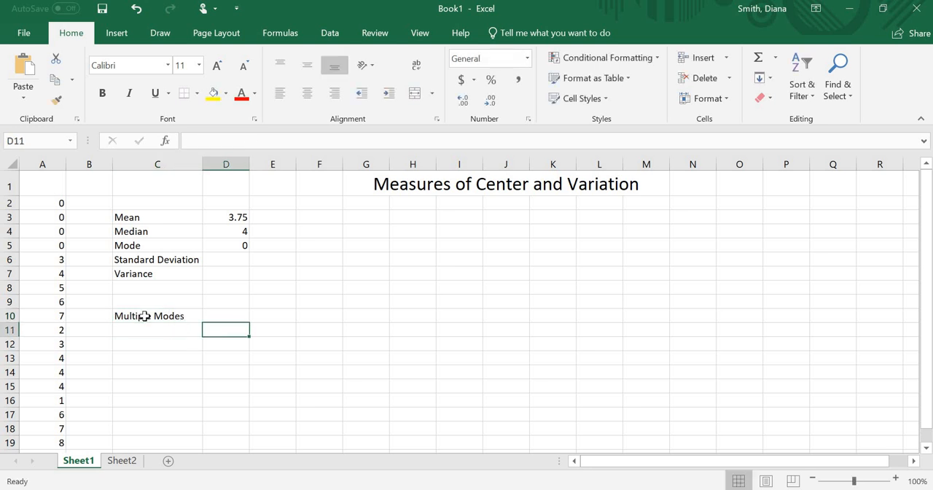
click(226, 315)
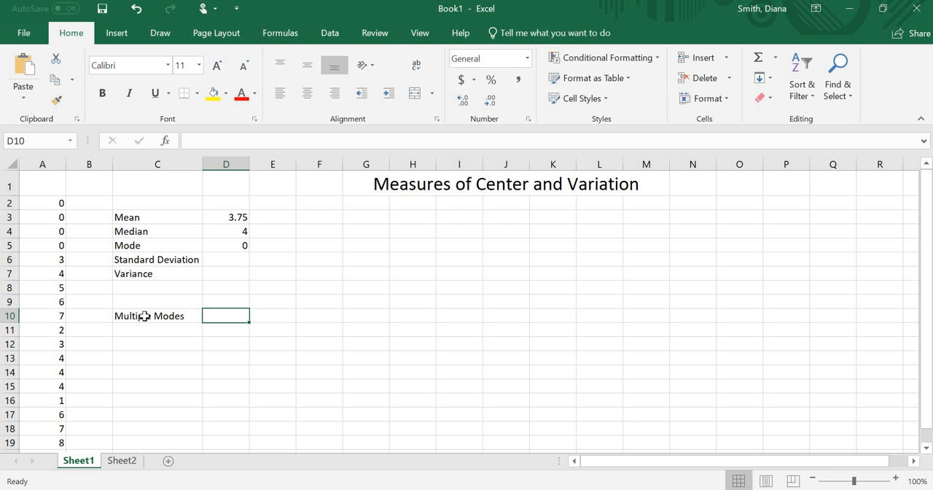
drag(226, 315, 226, 428)
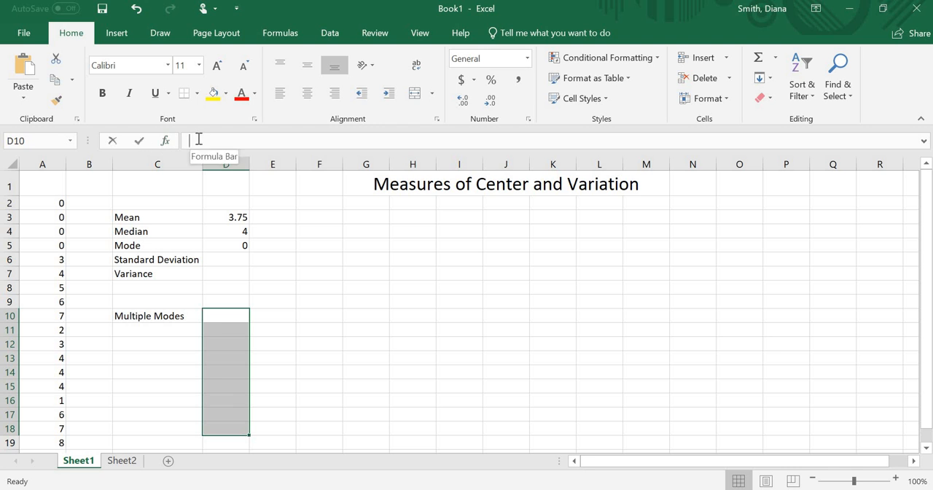
Step: Array-enter =MODE.MULT(A2:A21) across D10:D18, listing modes 0 and 4
click(197, 139)
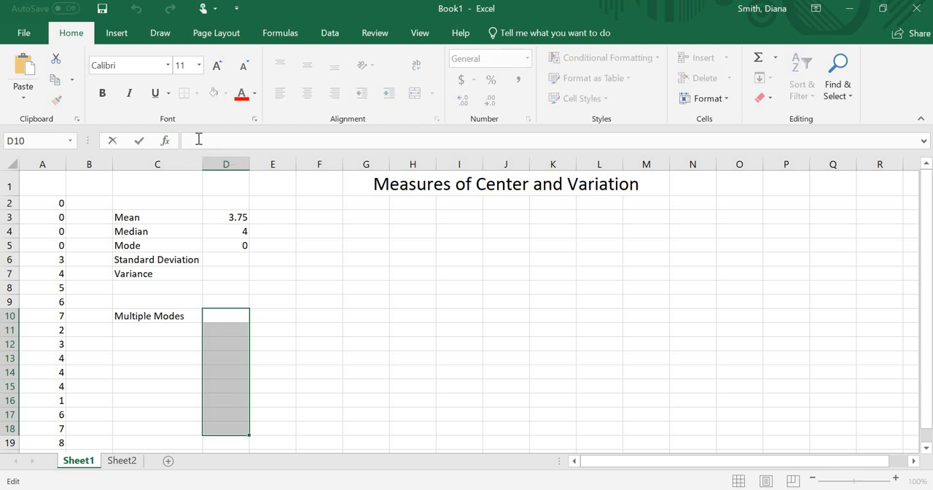
text(mode.)
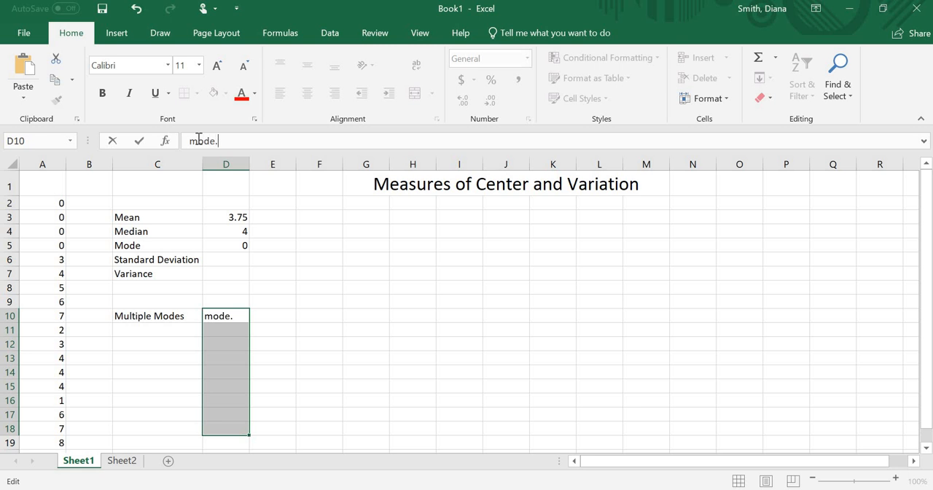
text(mul)
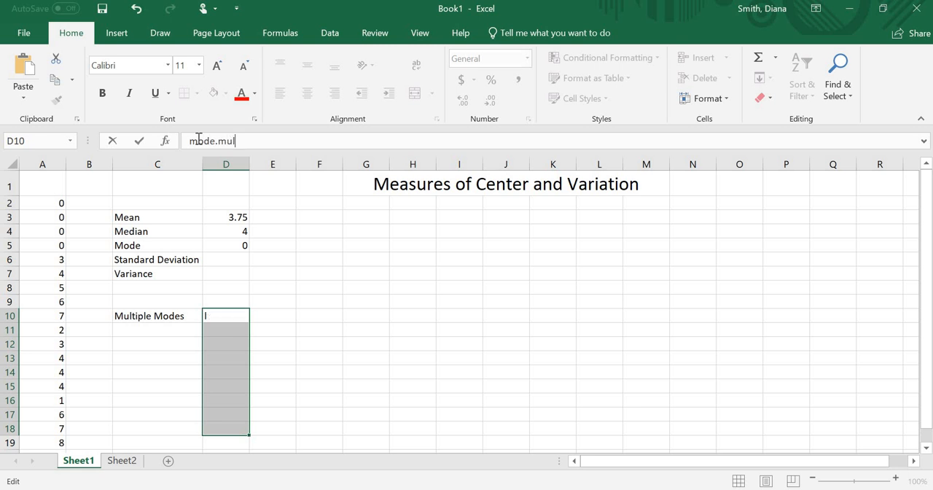
text(=mode.m)
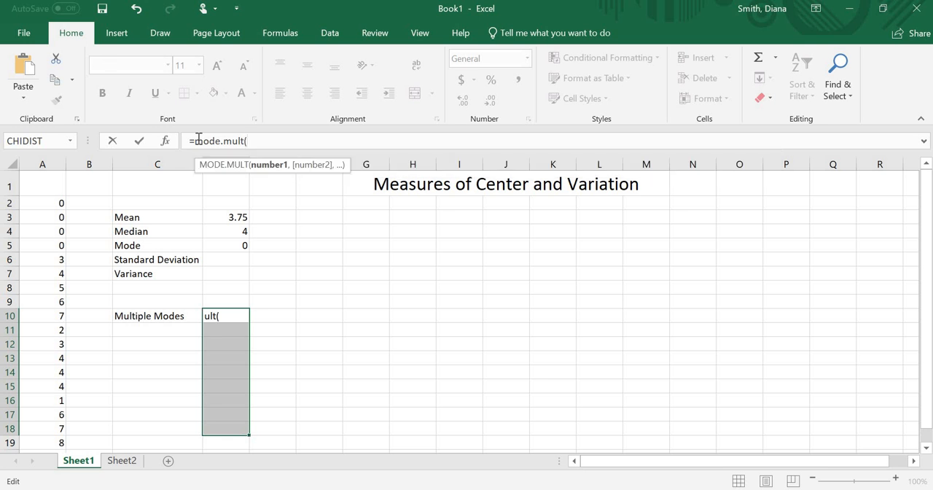
text(a2)
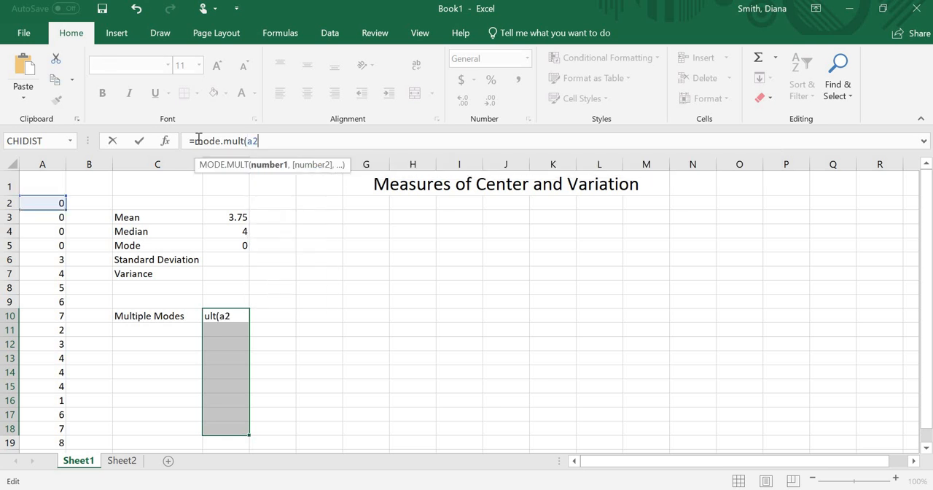
text(:a21))
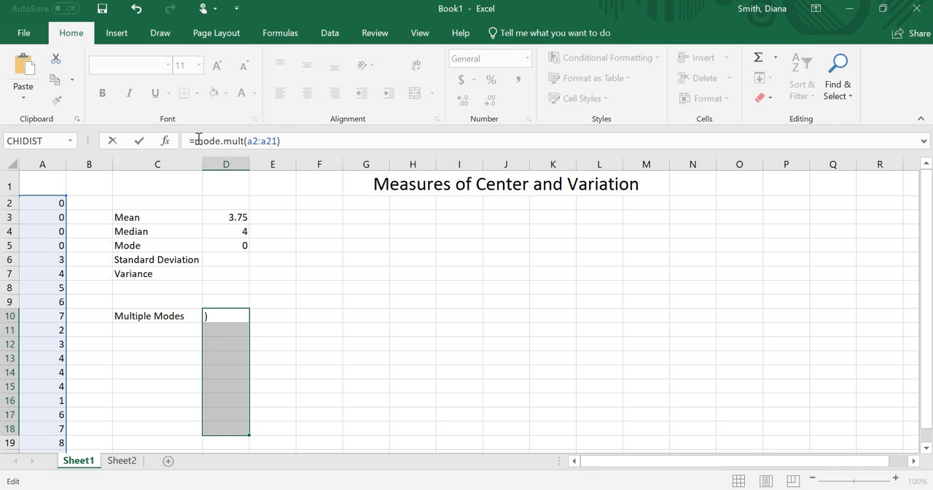
key(Ctrl+Shift+Enter)
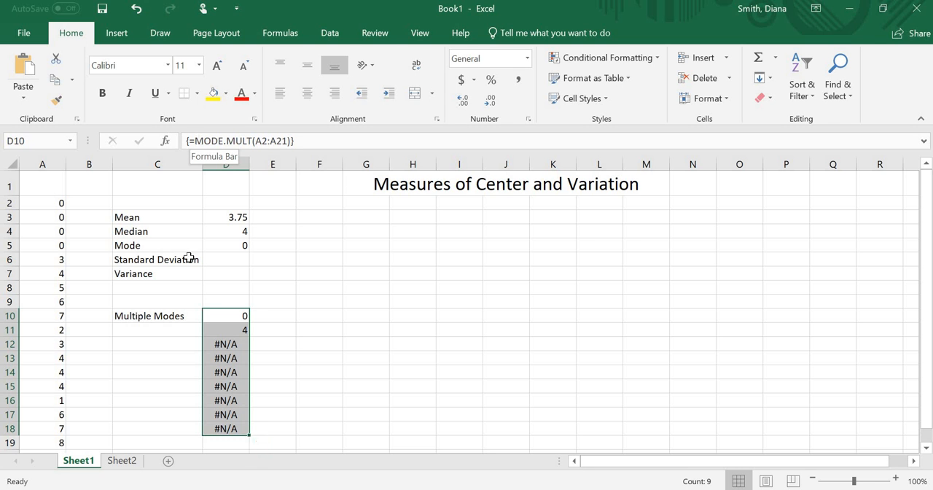
Step: Array-enter =MODE.MULT(A2:A10) across E10:E17, returning all zeros
click(271, 315)
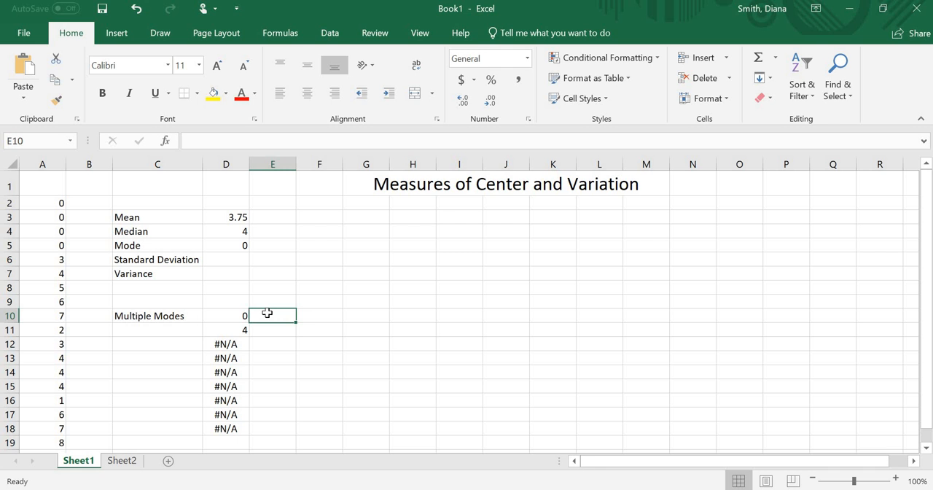
drag(273, 313, 273, 329)
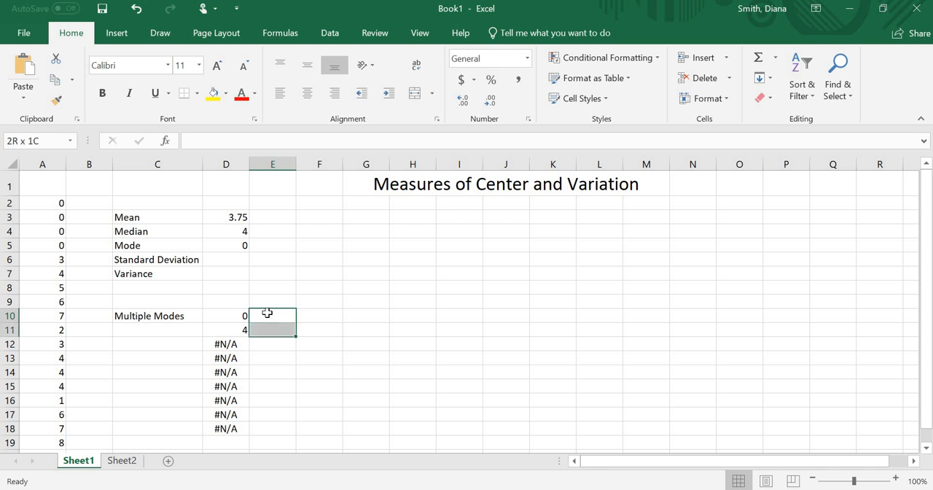
drag(273, 314, 272, 414)
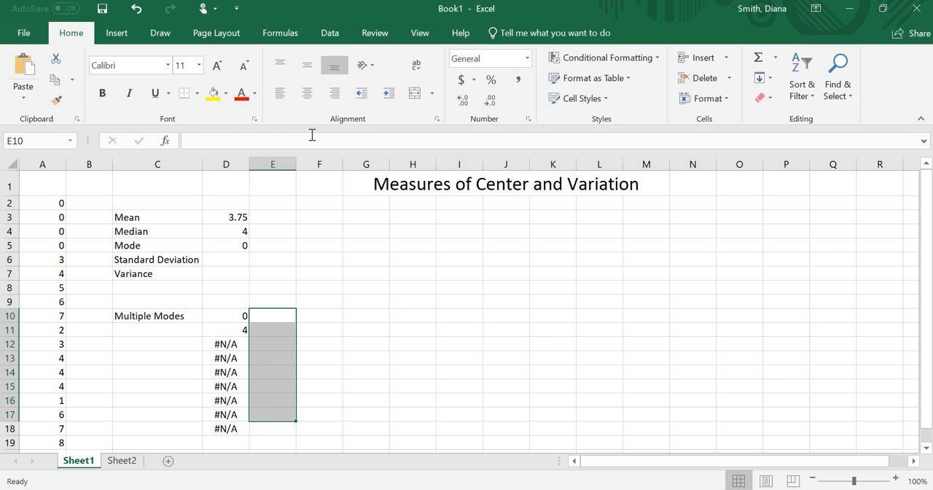
text(=mode.mult()
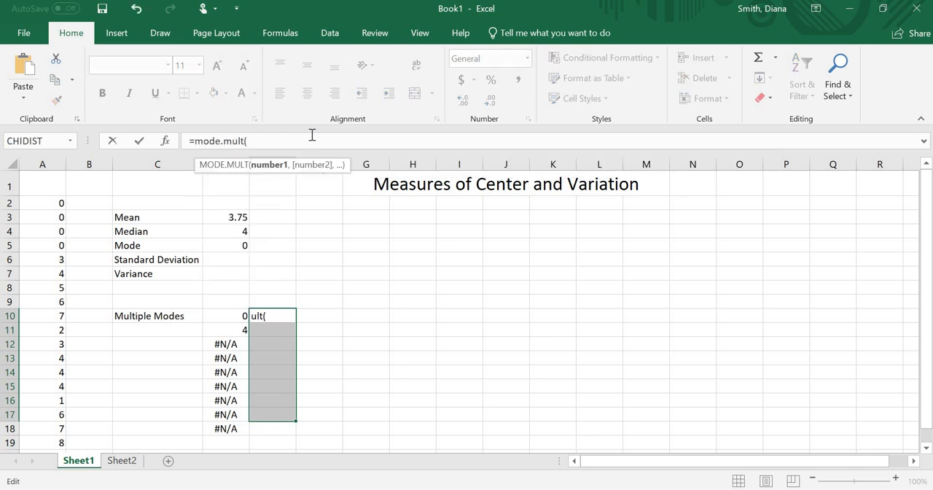
click(41, 203)
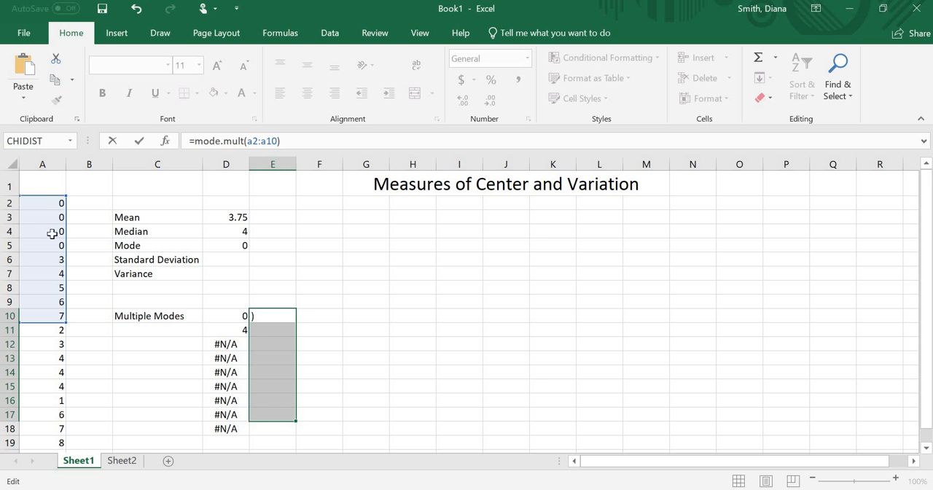
key(Ctrl+Shift+Enter)
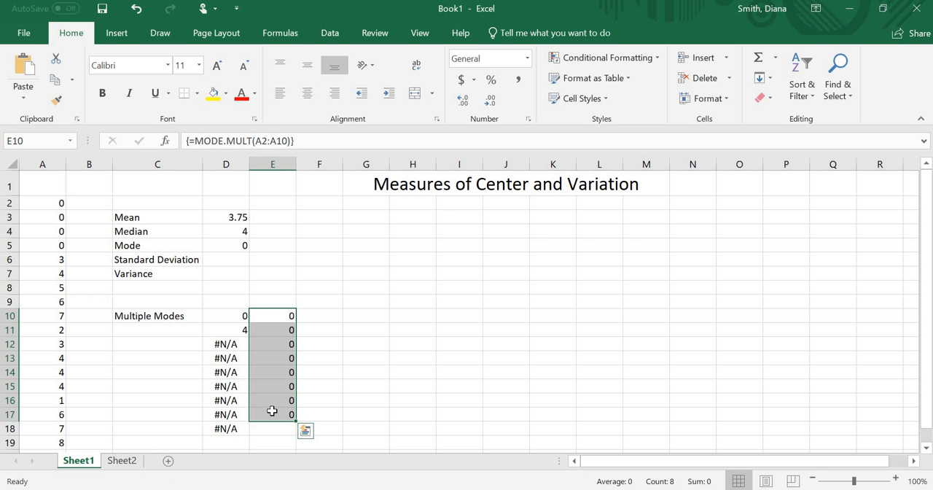
mouse_move(306, 317)
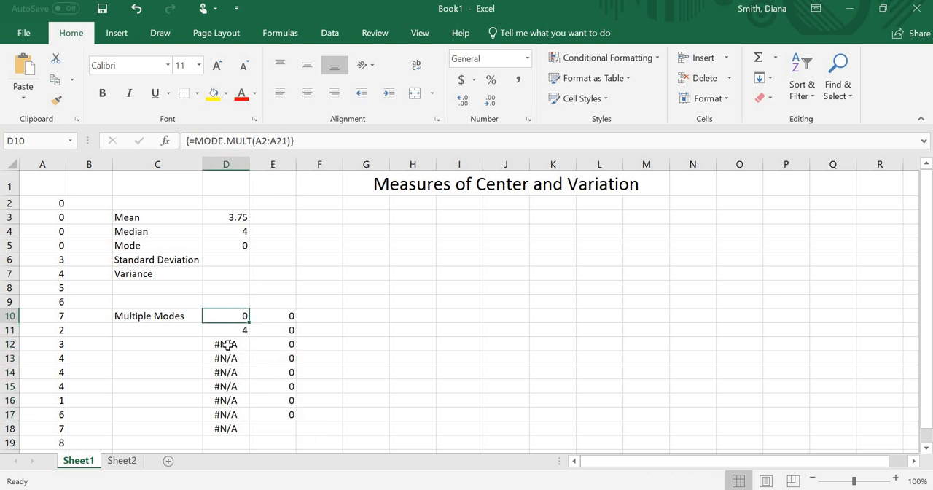
mouse_move(228, 331)
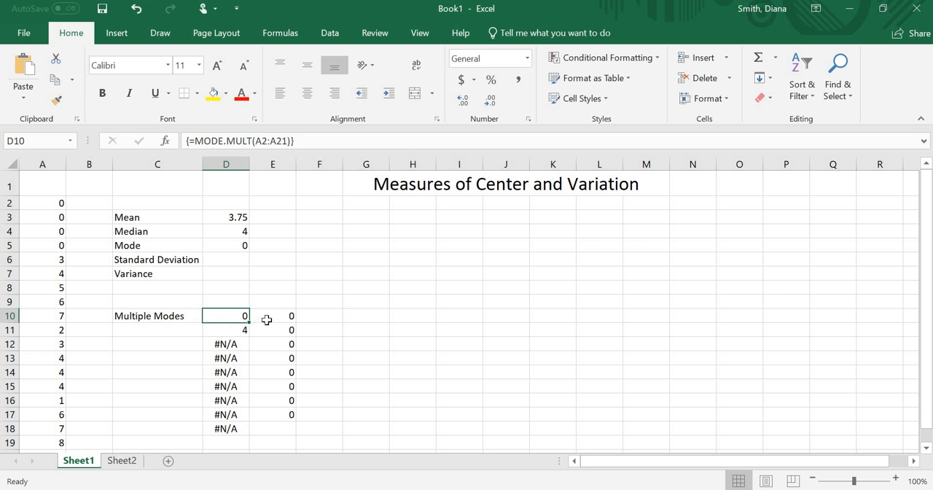
Step: Delete the test mode array in E10:E17 and review the Mode formula before selecting D6
drag(273, 315, 273, 385)
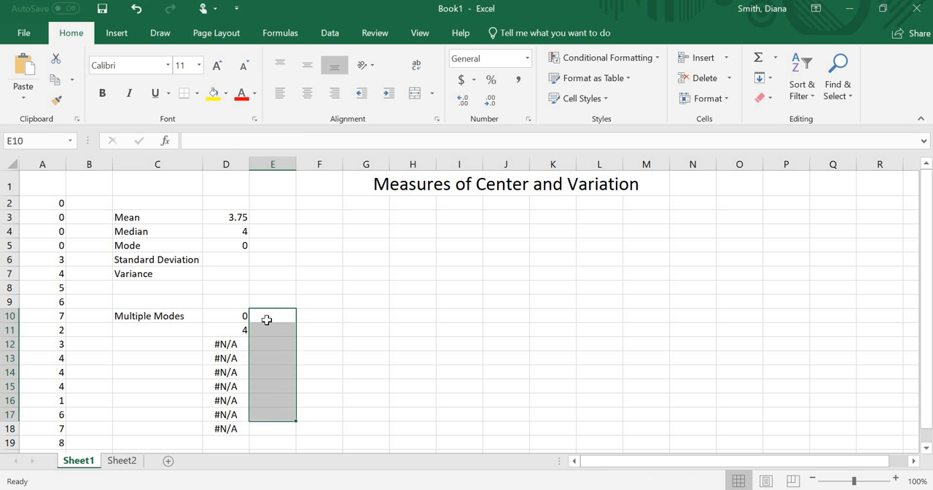
click(226, 315)
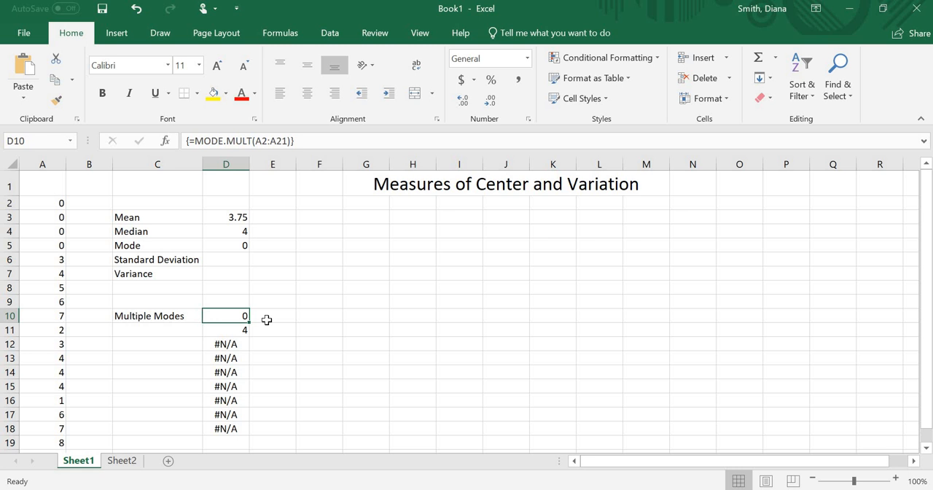
click(226, 260)
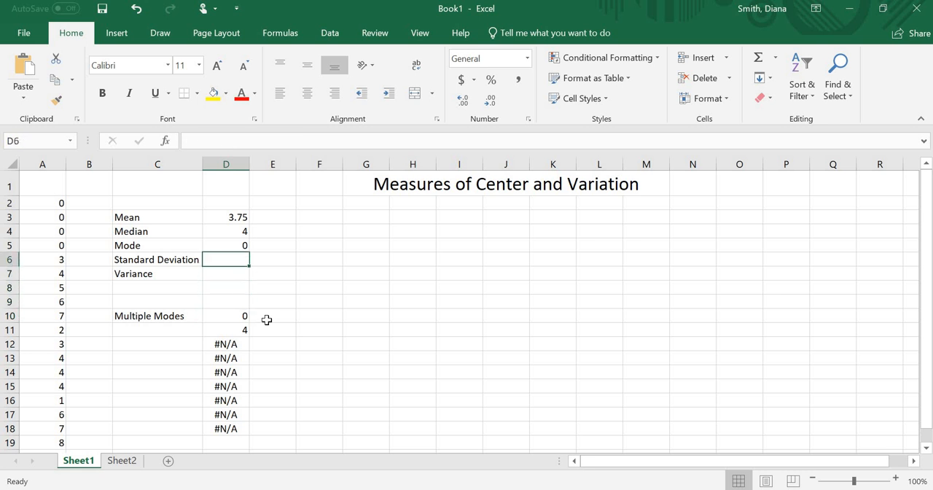
click(225, 245)
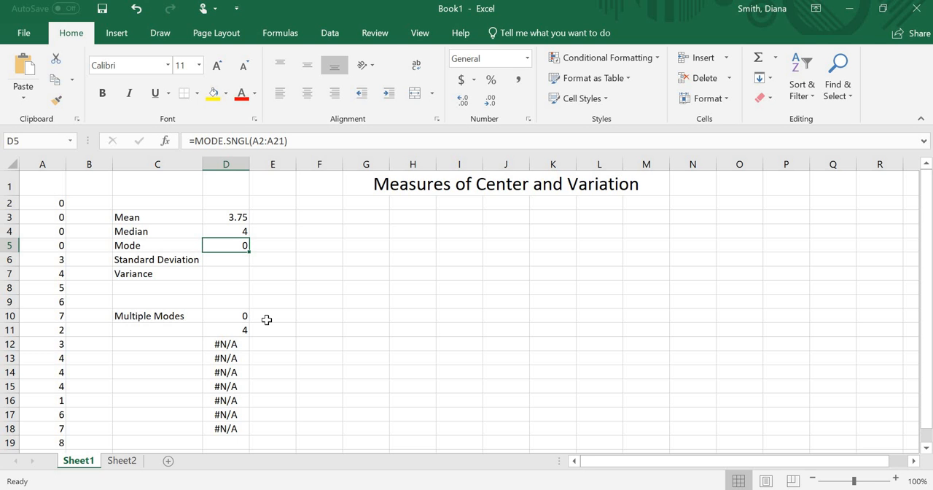
mouse_move(236, 274)
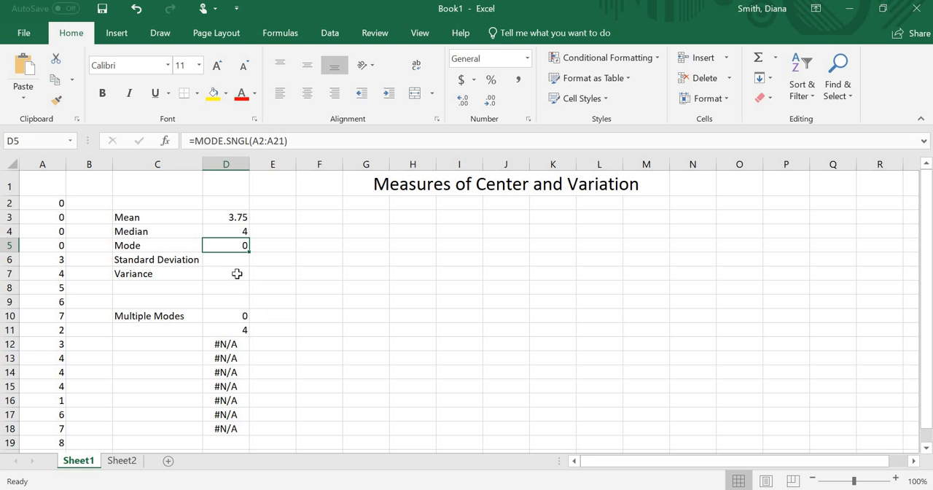
mouse_move(236, 260)
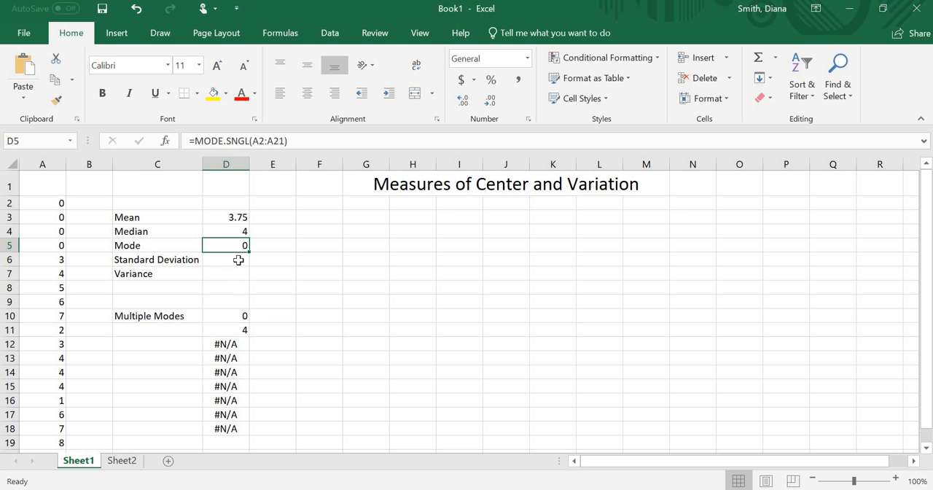
click(226, 260)
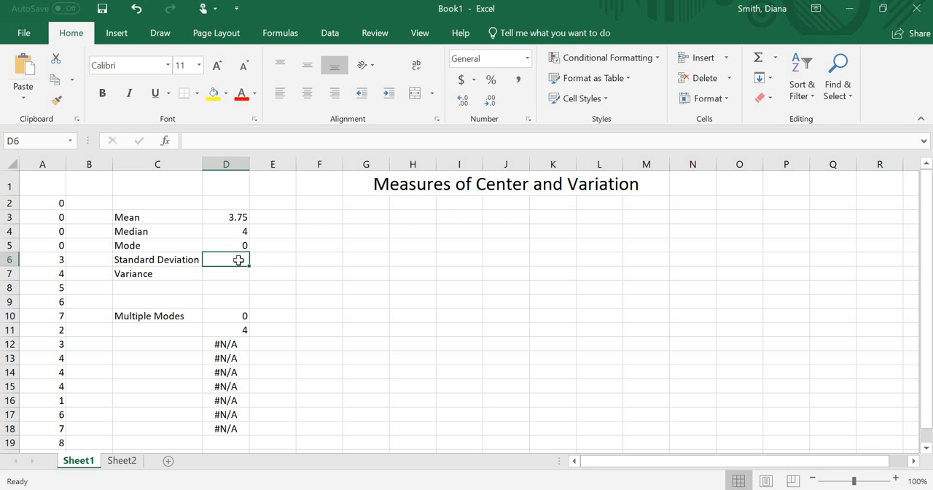
Step: Enter =STDEV.P(A2:A21) in D6, returning 2.73633
text(=)
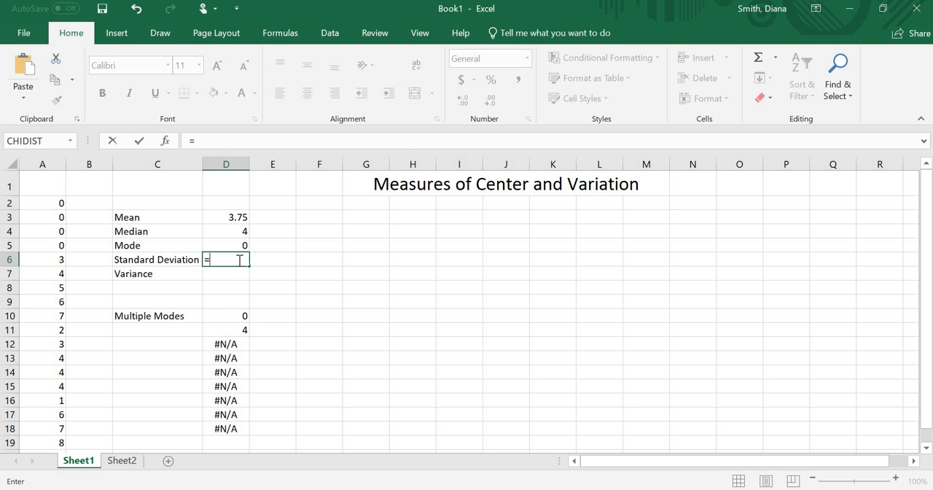
text(stdev)
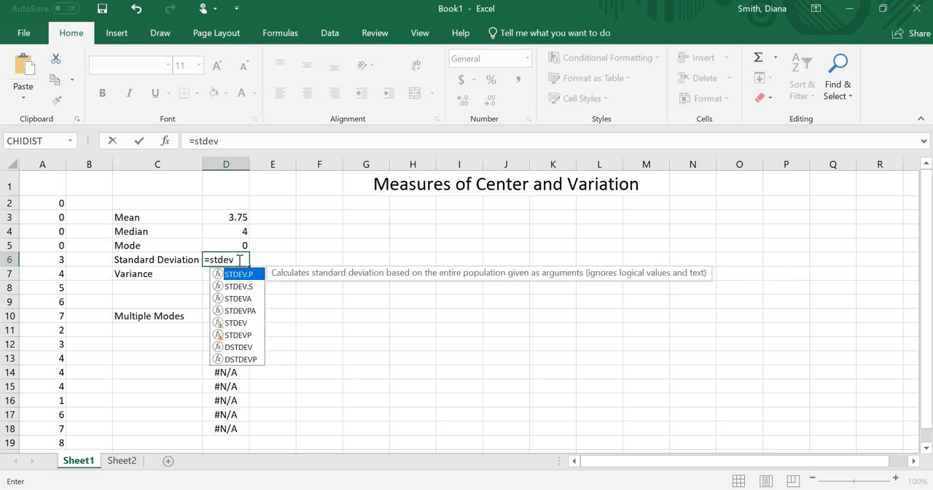
mouse_move(245, 286)
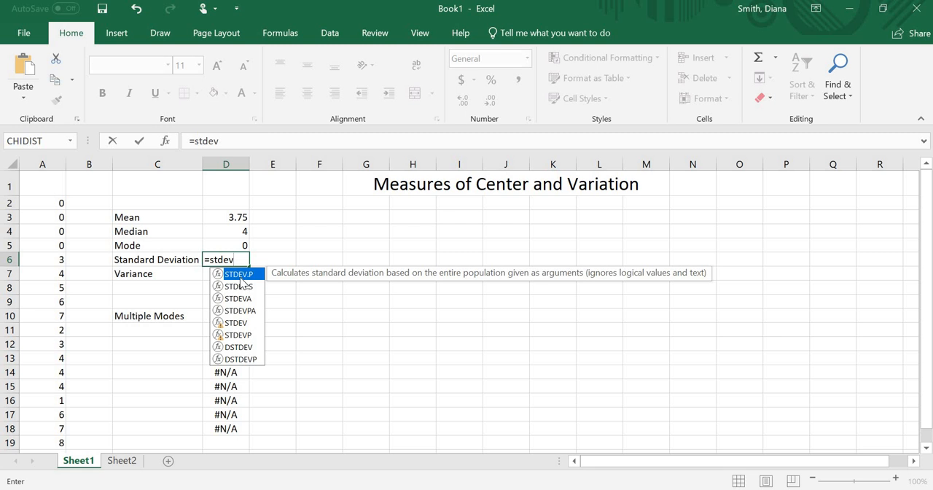
mouse_move(326, 289)
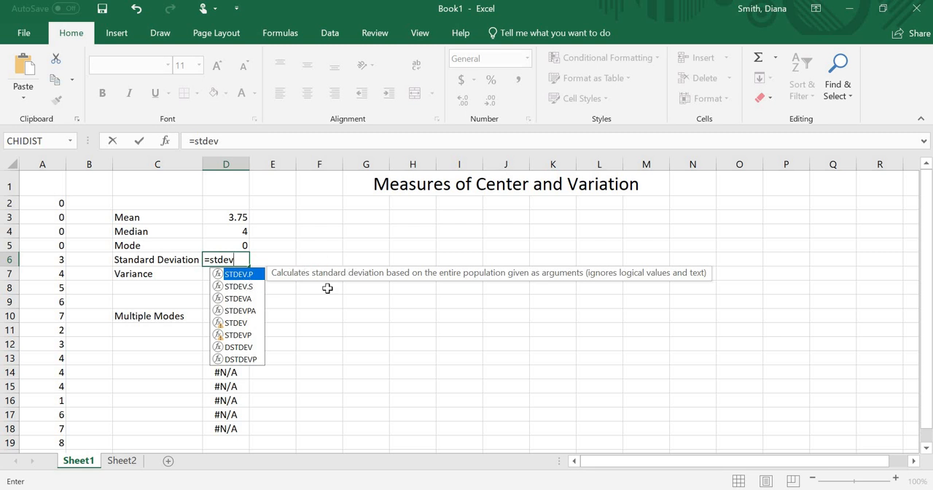
mouse_move(452, 274)
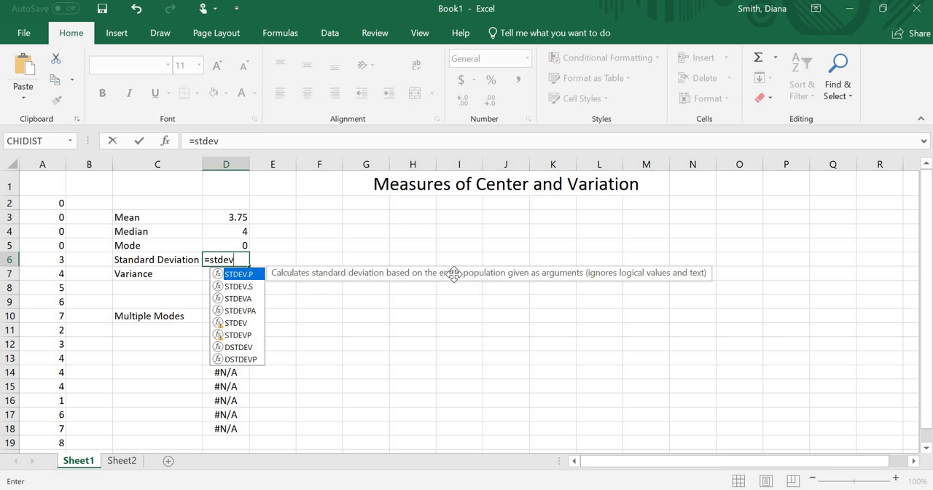
mouse_move(236, 286)
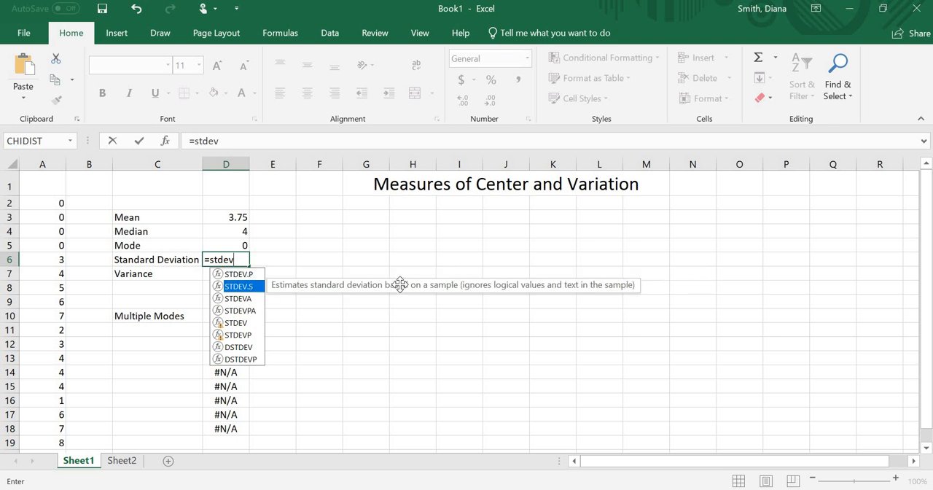
mouse_move(405, 285)
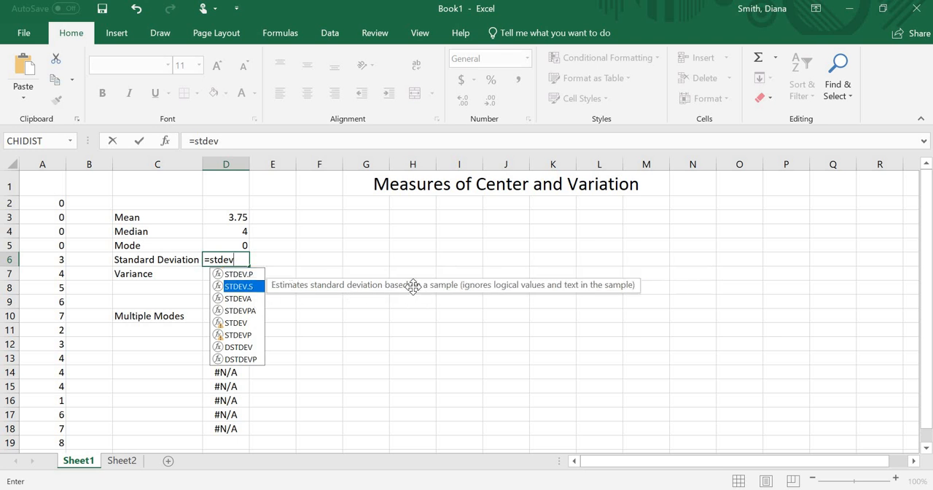
mouse_move(446, 288)
text(.)
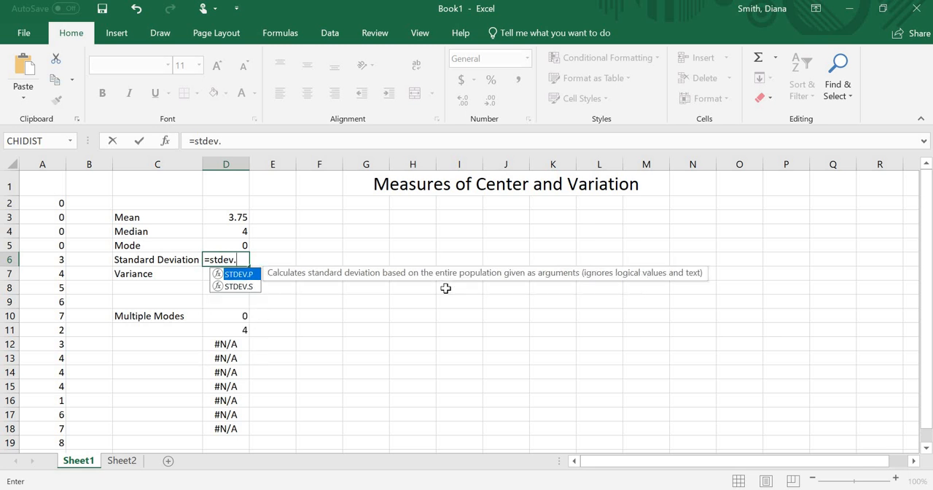
text(p)
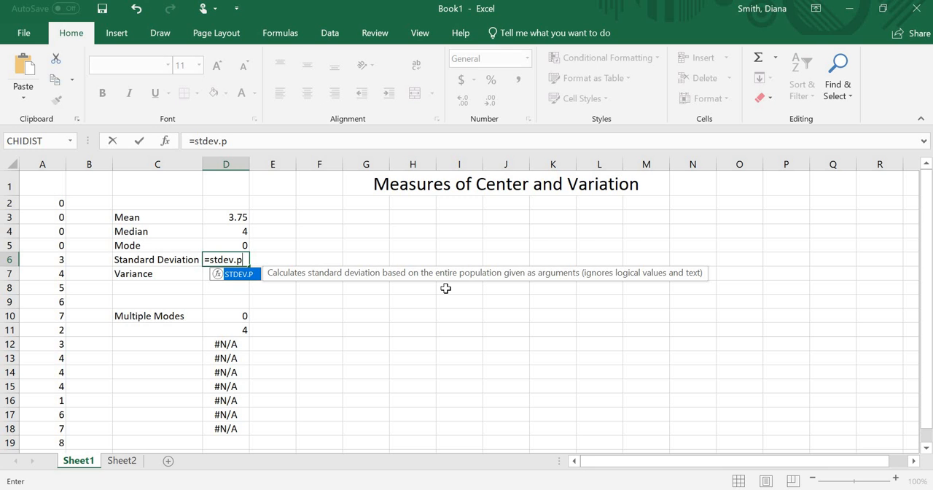
text(()
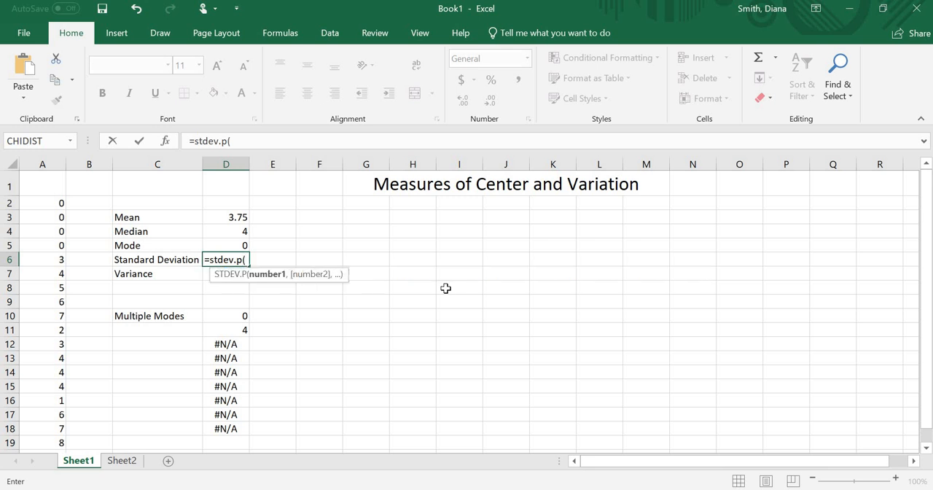
text(a2:a21)
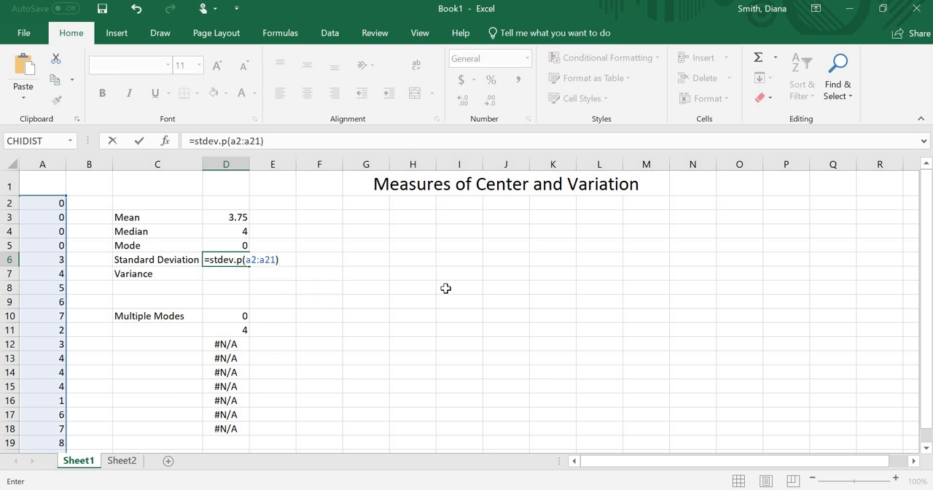
key(Enter)
text(=)
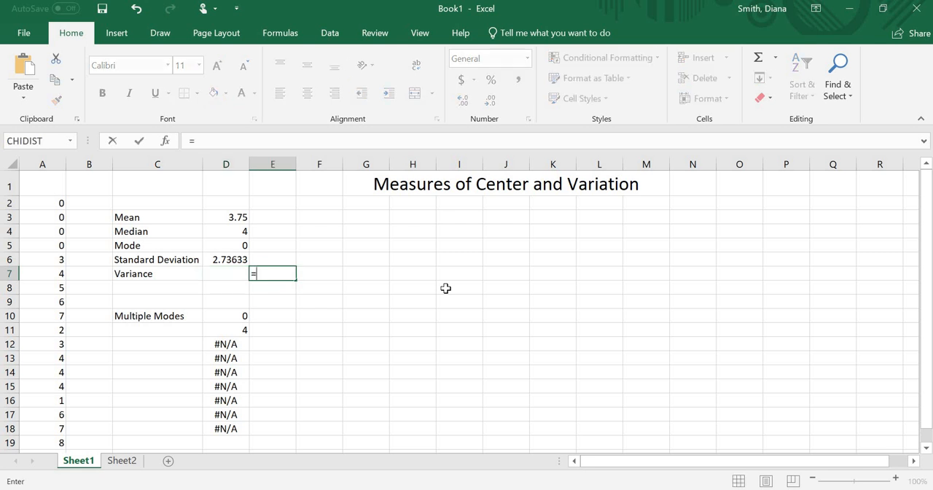
mouse_move(230, 260)
text(D6^2)
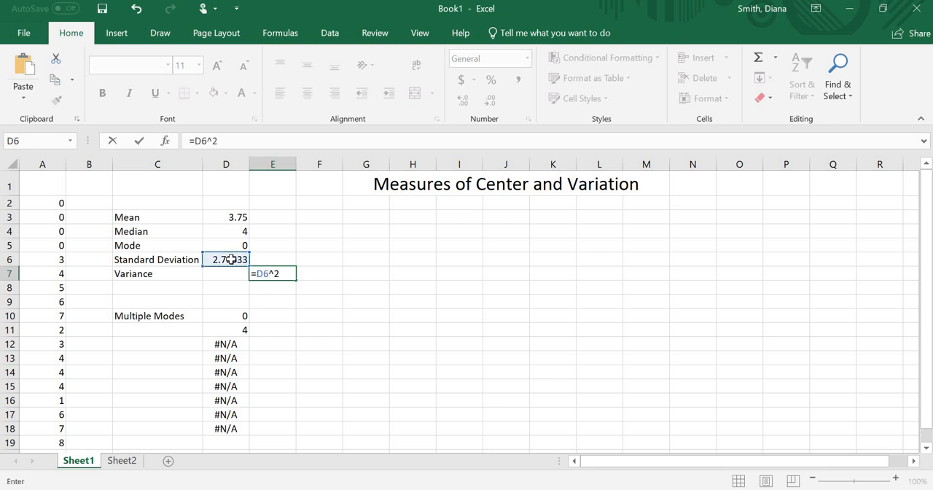
Step: Enter =D6^2 in E7 and =VAR.P(A2:A21) in D7, both showing 7.4875
key(Enter)
text(=)
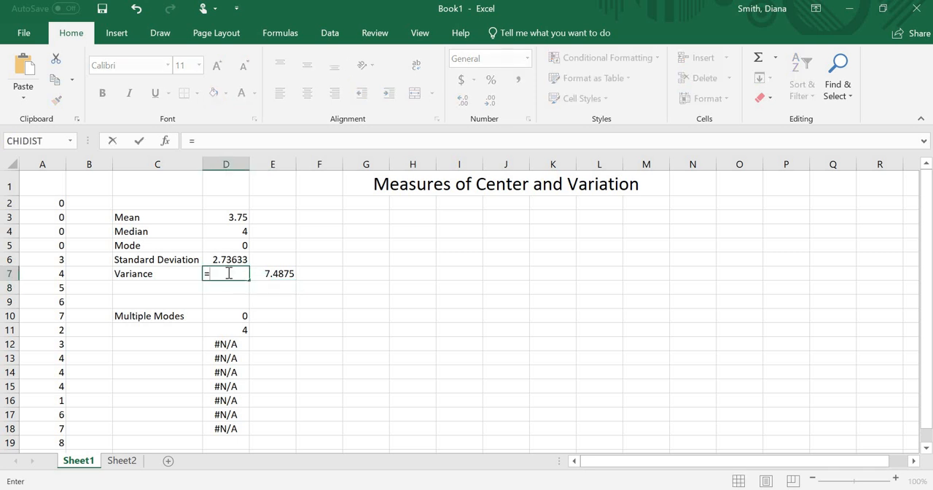
text(var)
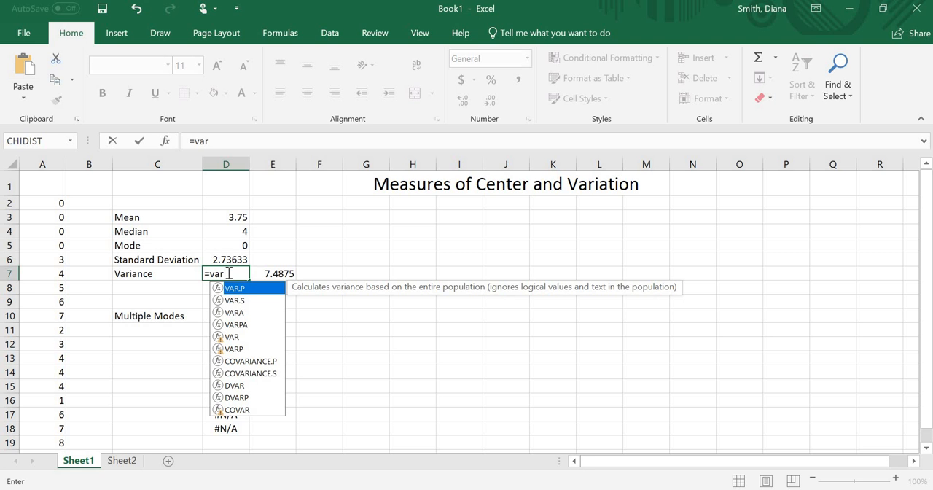
text(.)
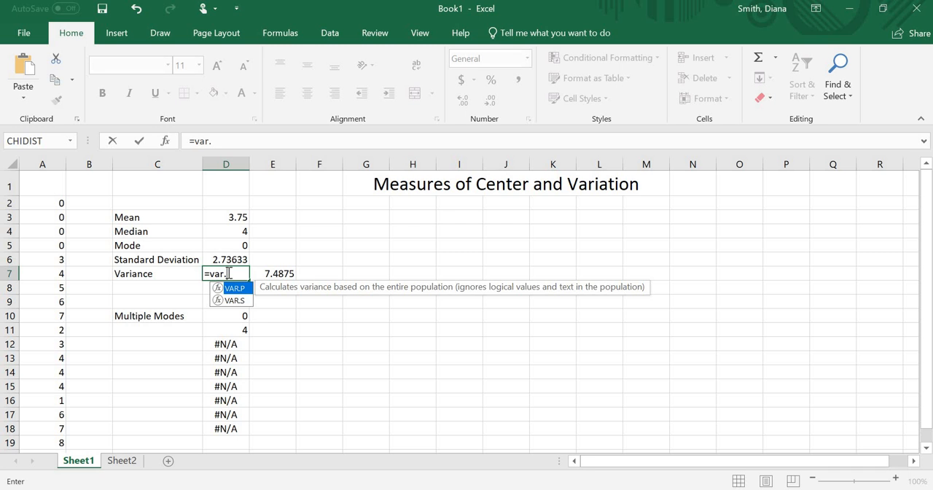
text(.p)
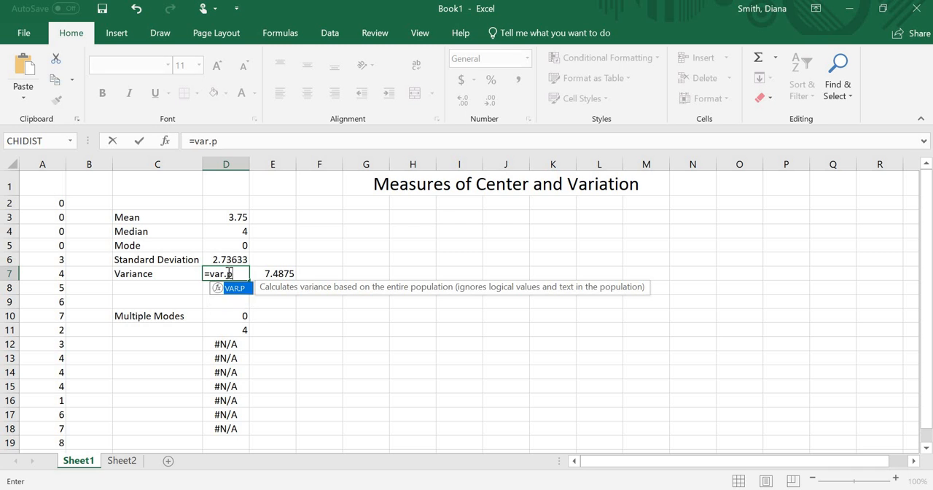
text(()
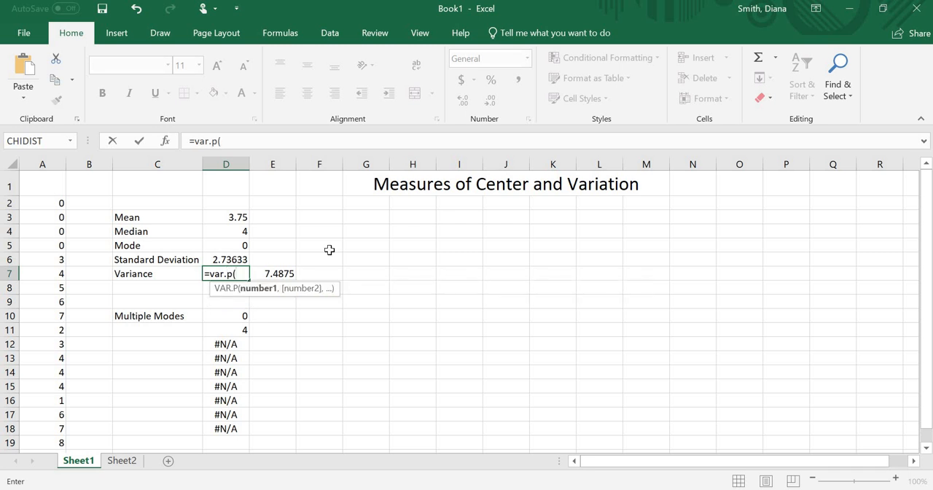
click(41, 203)
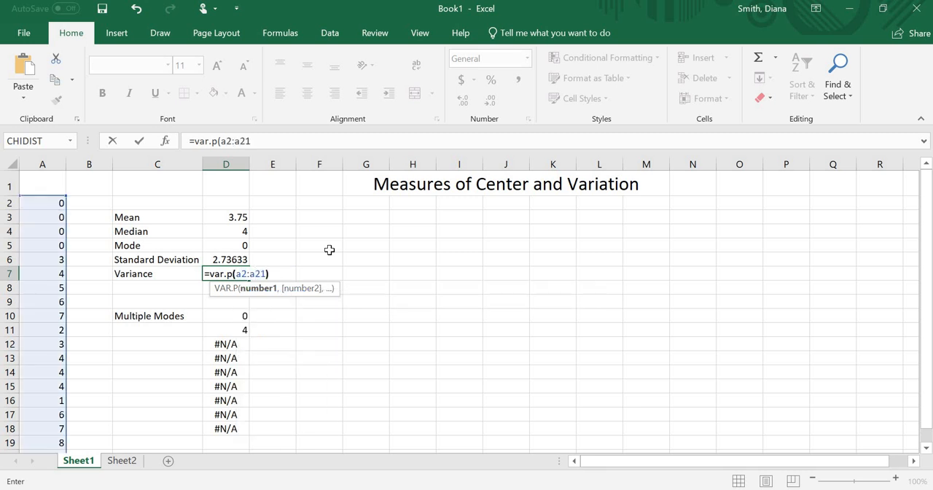
key(Enter)
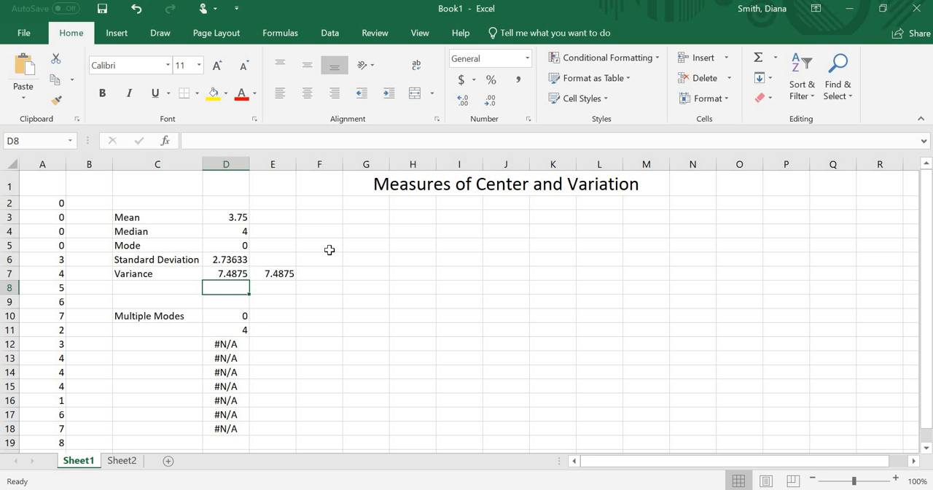
Step: Compare the variance and squared standard deviation formulas, then review the mean formula in D3
click(226, 274)
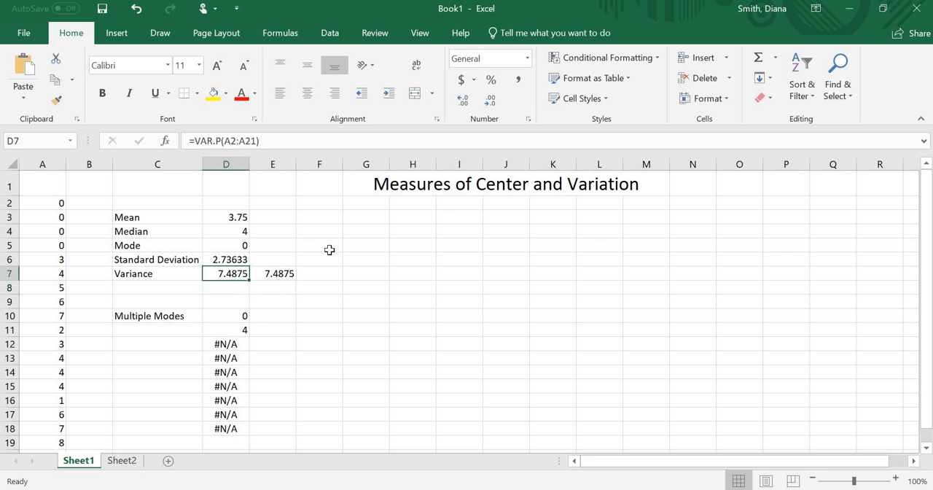
click(271, 274)
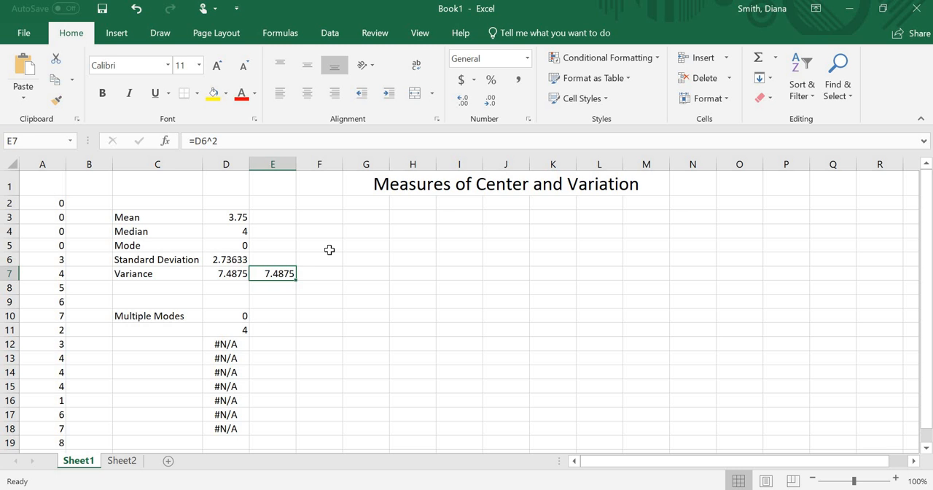
click(226, 274)
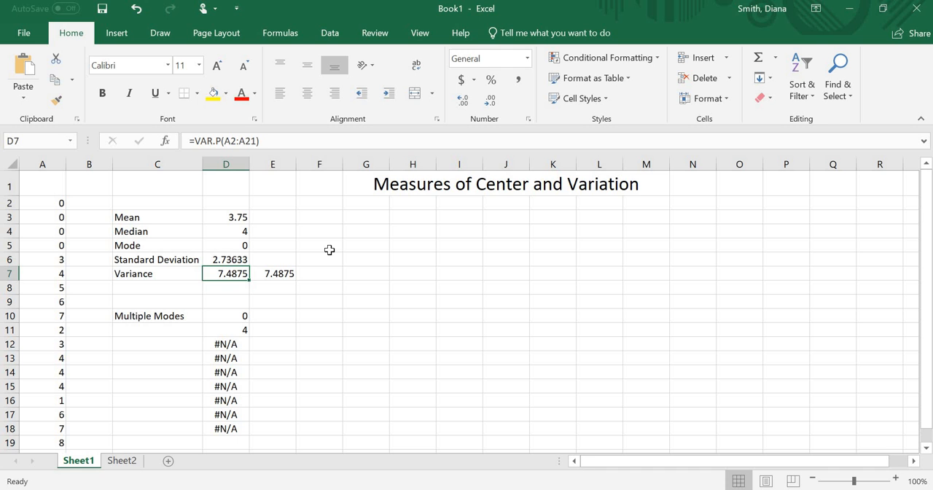
click(226, 215)
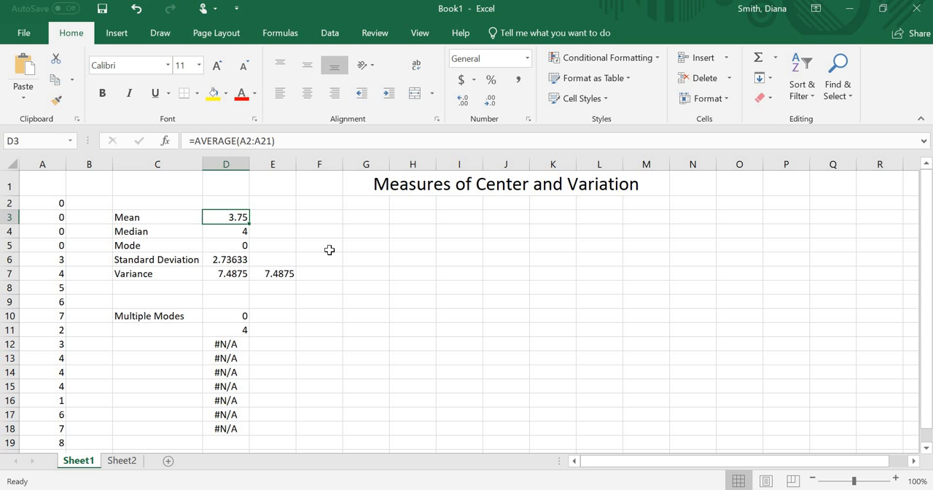
click(226, 259)
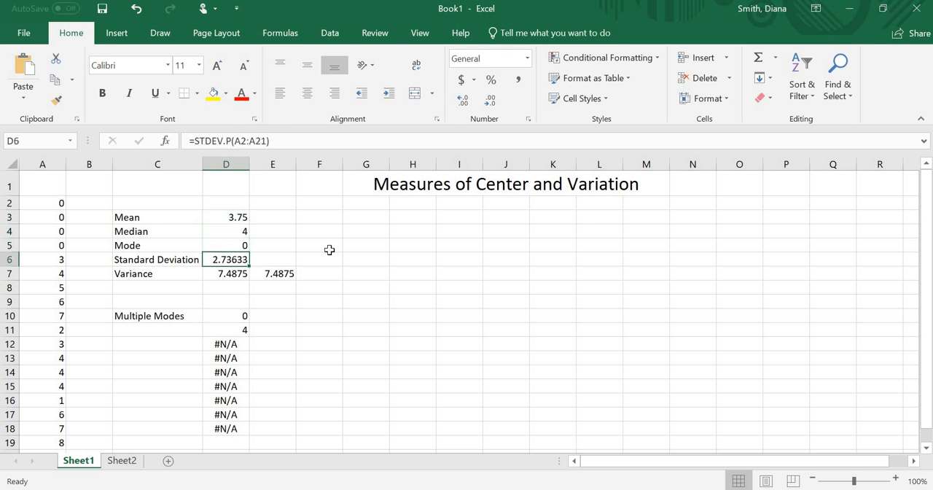
mouse_move(294, 137)
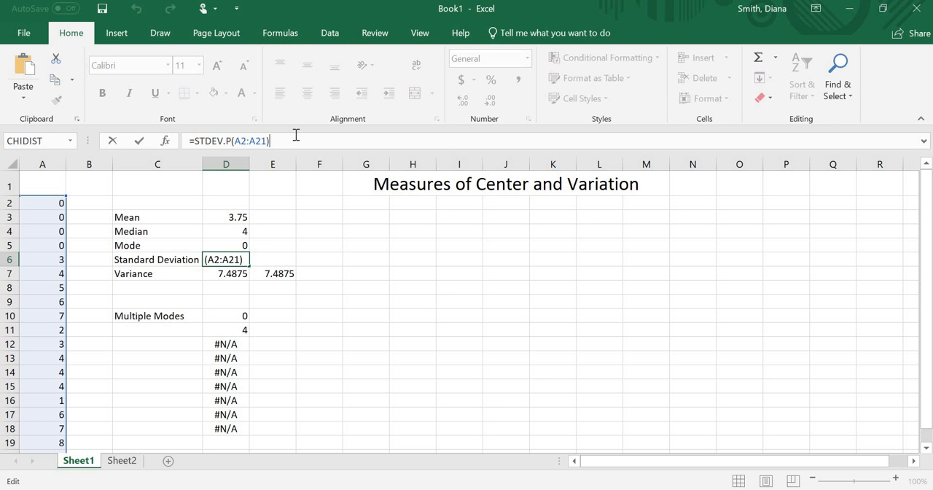
key(Enter)
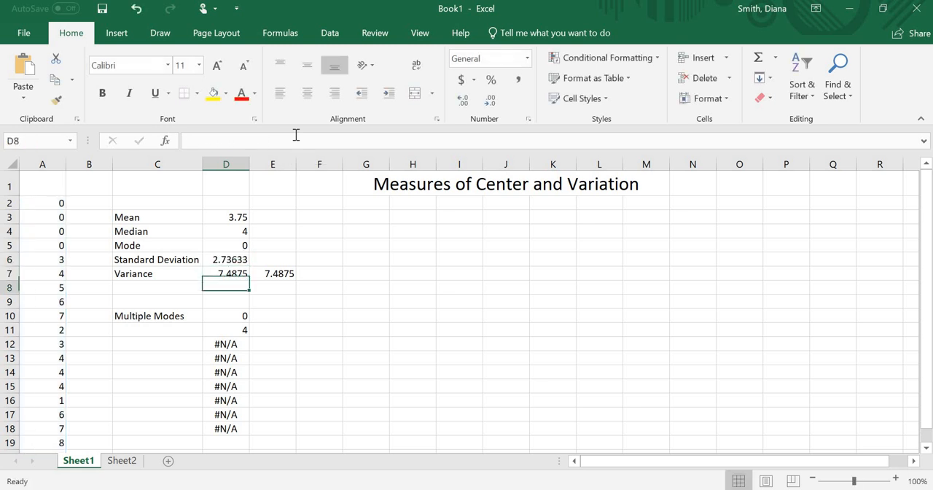
mouse_move(295, 135)
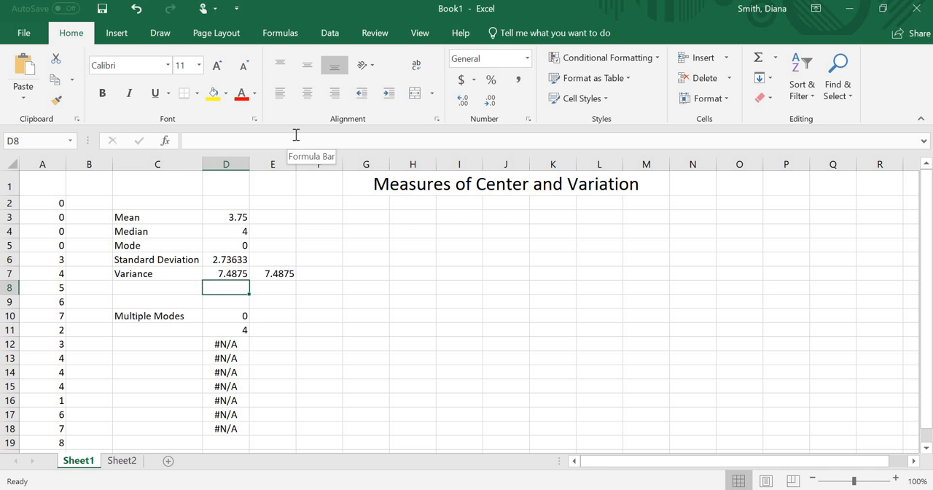
mouse_move(339, 162)
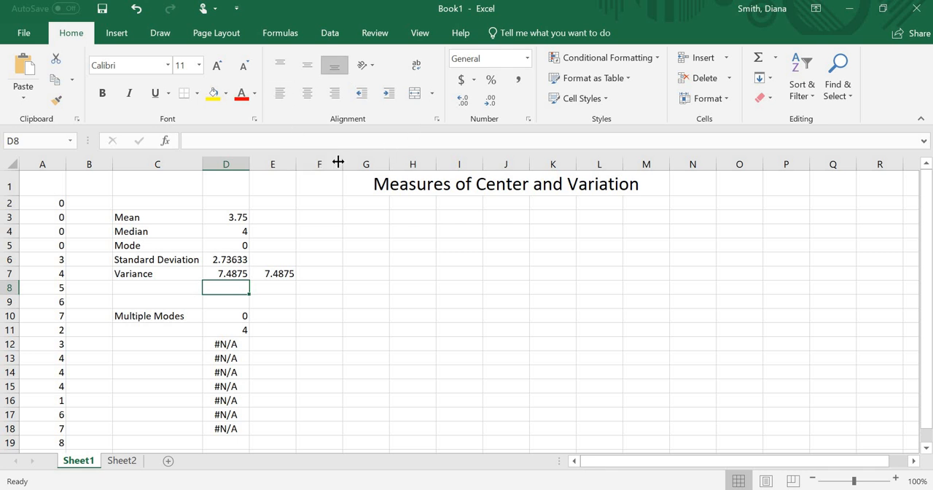
mouse_move(315, 41)
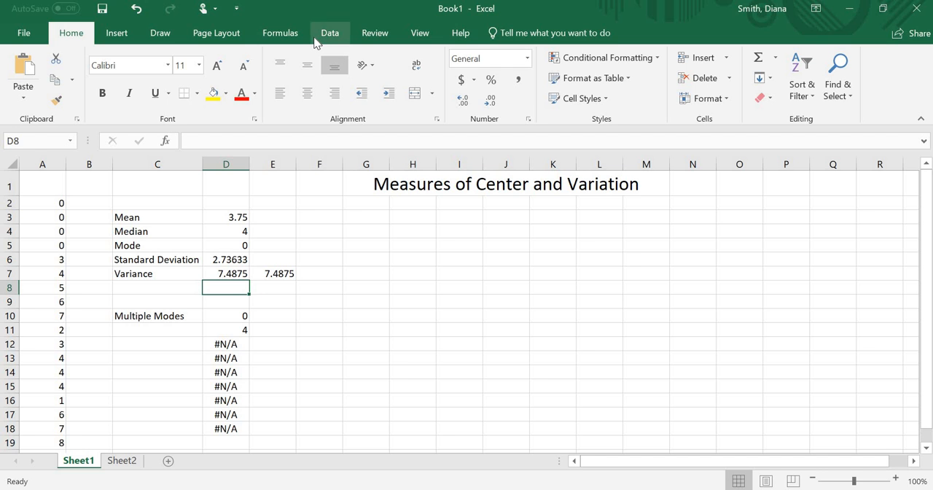
Step: Confirm in Excel Options > Add-ins that Analysis ToolPak is checked and keep it enabled
click(329, 32)
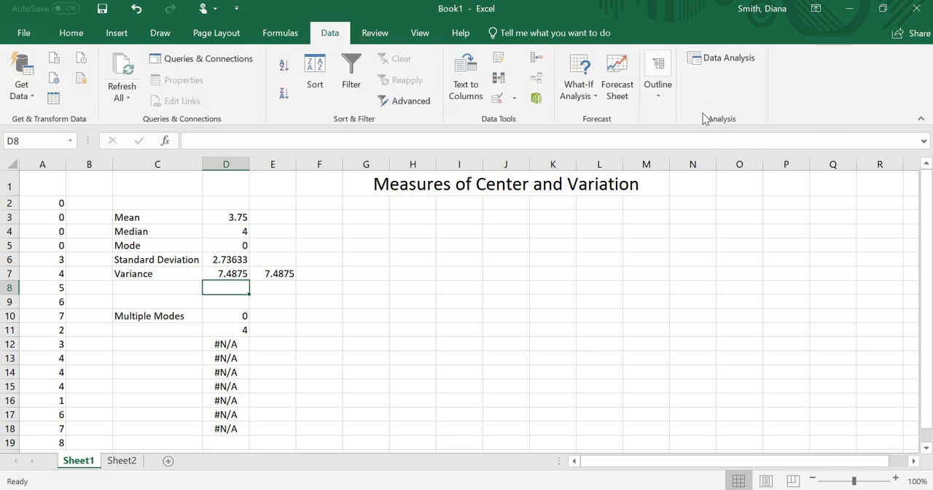
mouse_move(764, 111)
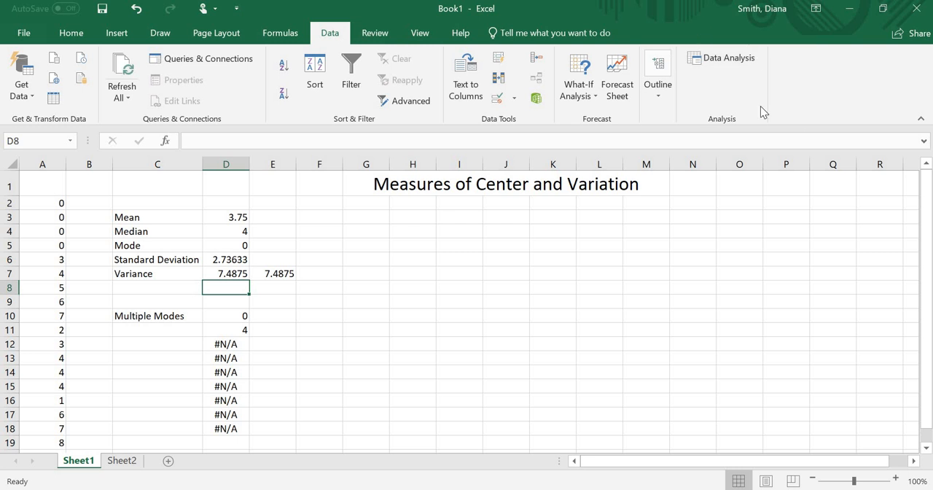
mouse_move(716, 76)
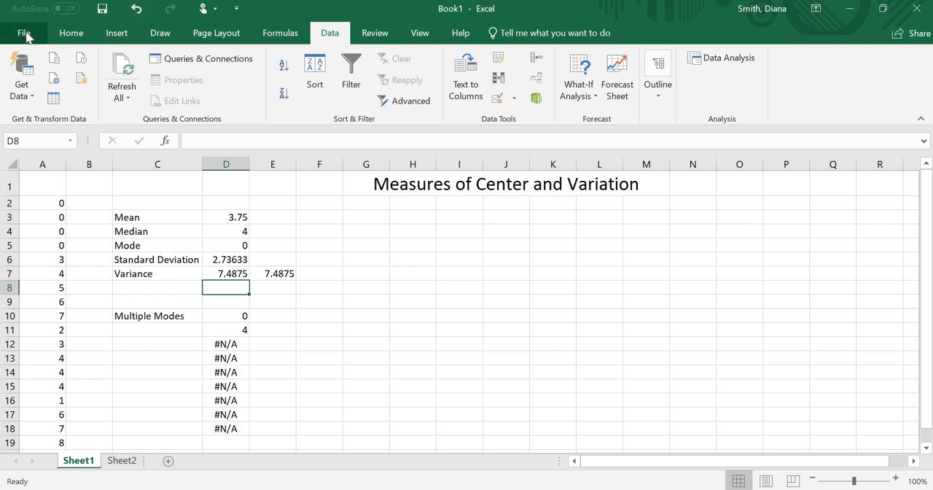
click(25, 33)
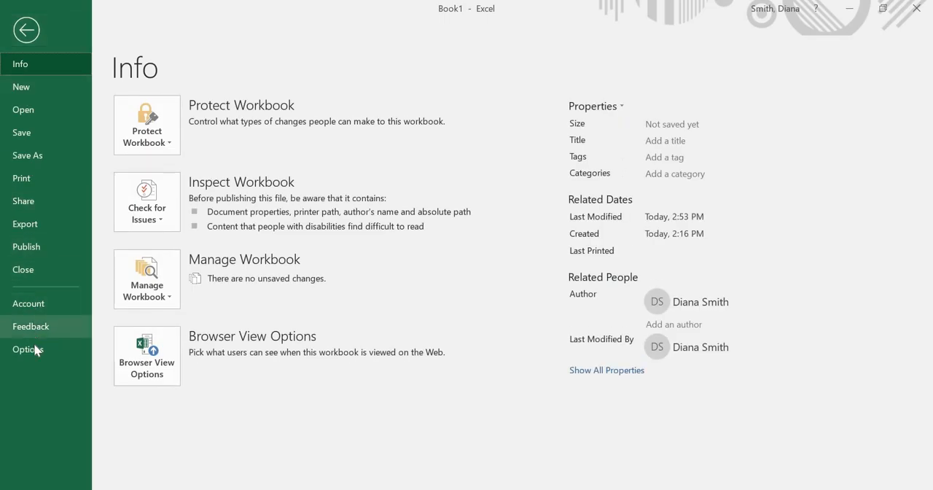
click(26, 28)
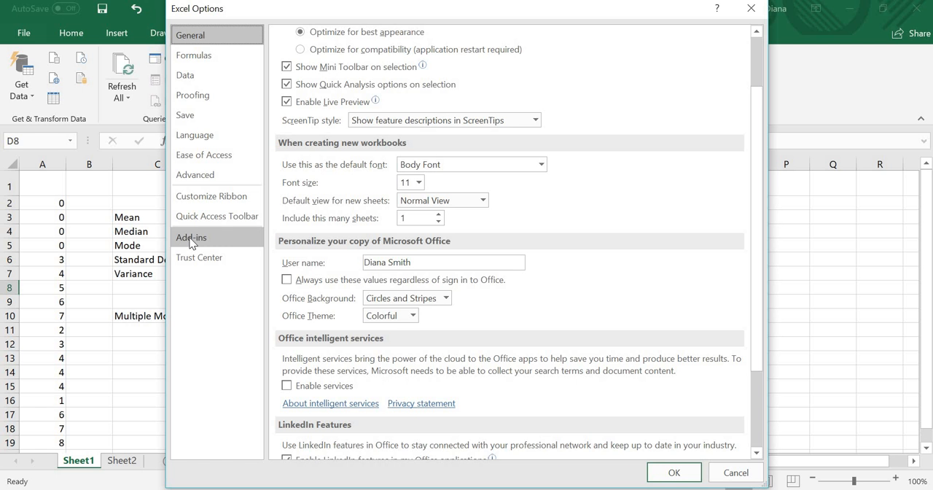
mouse_move(240, 245)
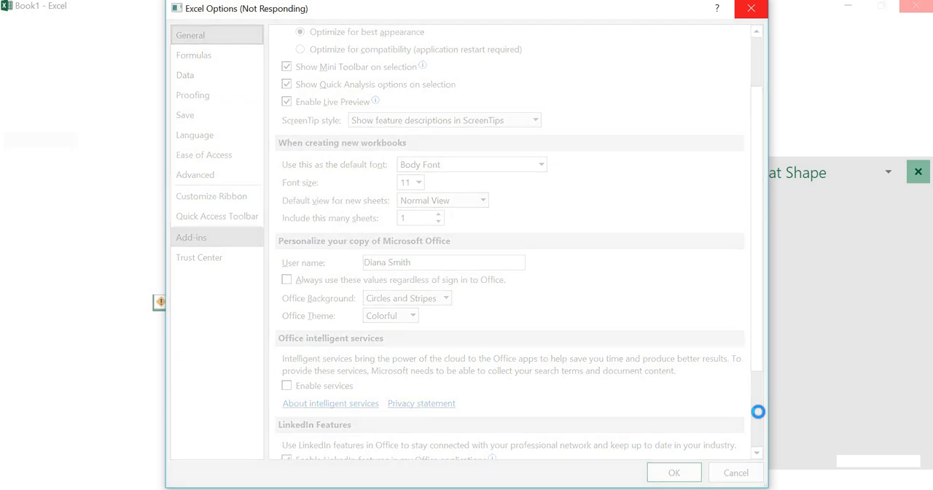
click(191, 236)
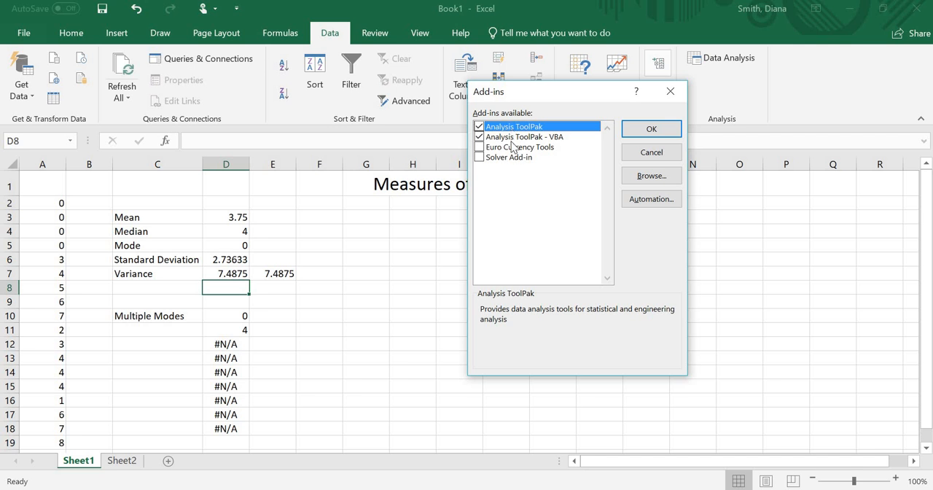
click(650, 128)
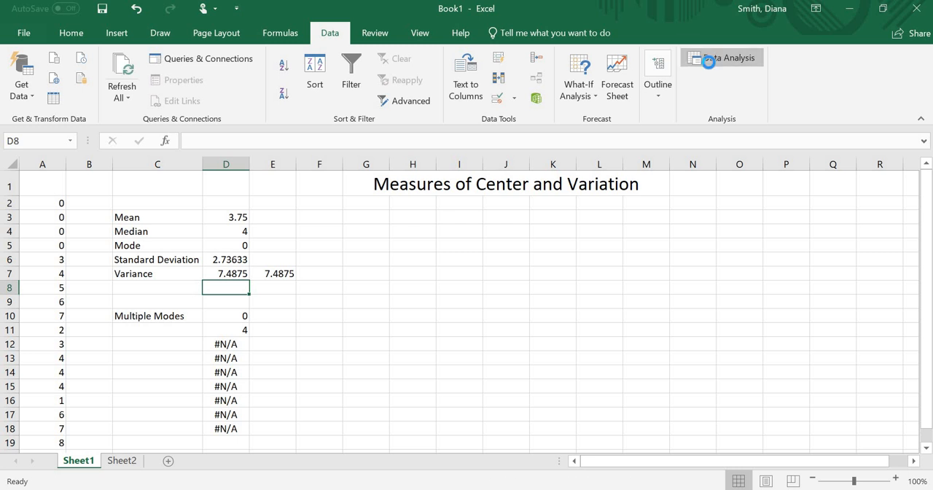
Step: Choose Descriptive Statistics from the Data Analysis tools and open its options
click(723, 59)
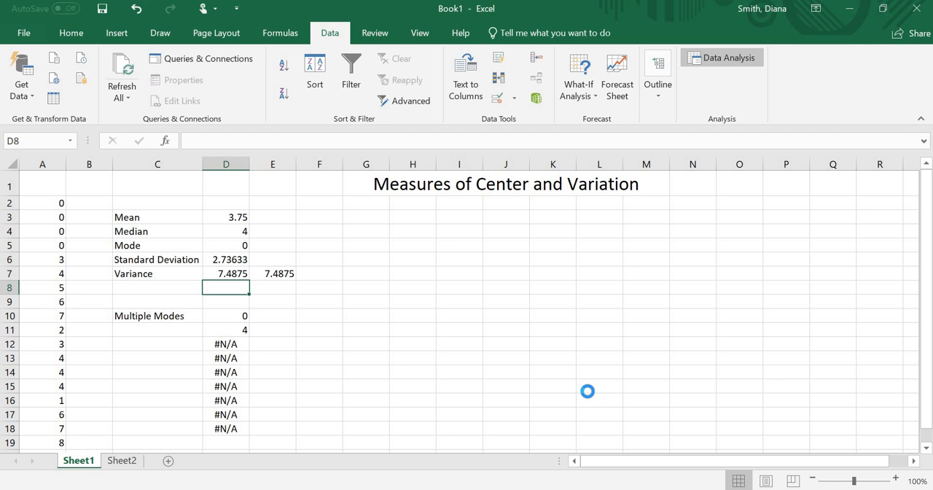
click(721, 58)
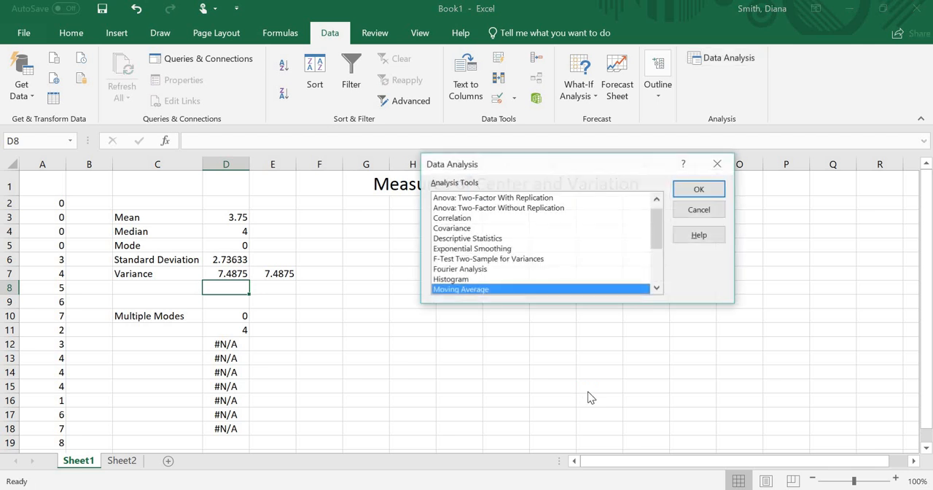
mouse_move(491, 211)
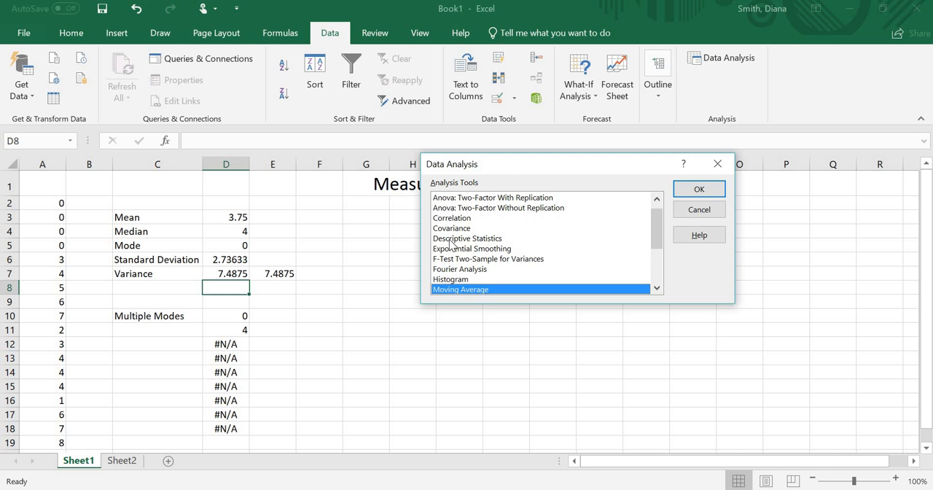
click(466, 239)
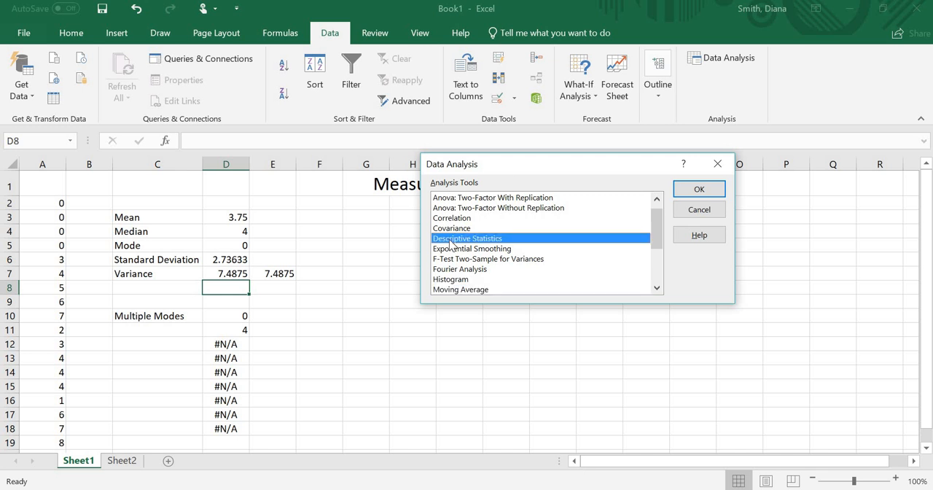
mouse_move(722, 75)
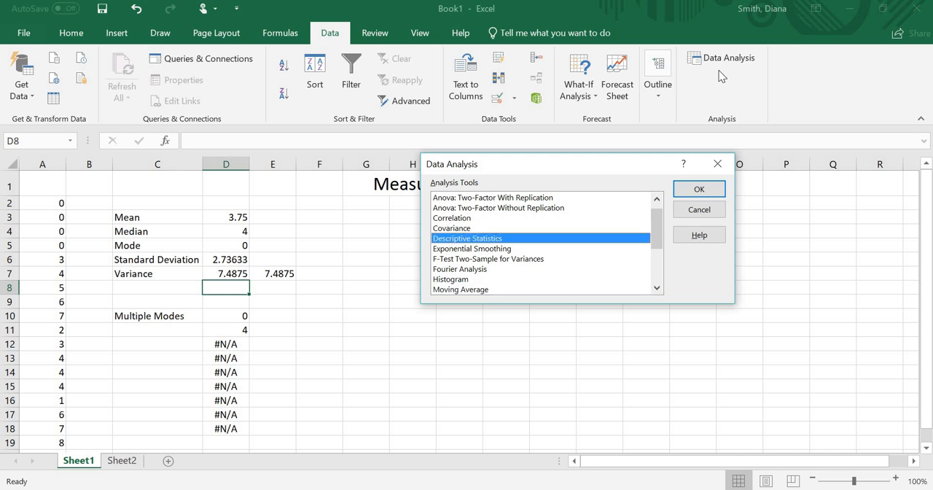
mouse_move(700, 189)
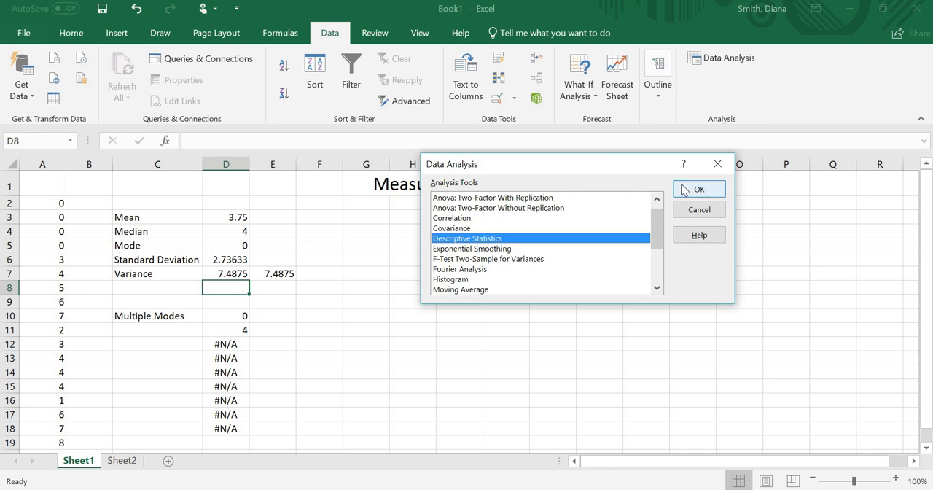
click(699, 189)
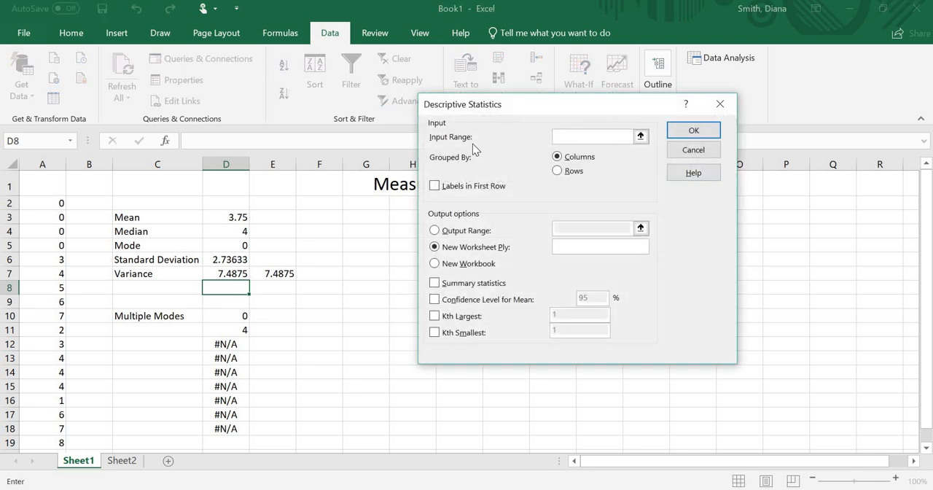
mouse_move(105, 292)
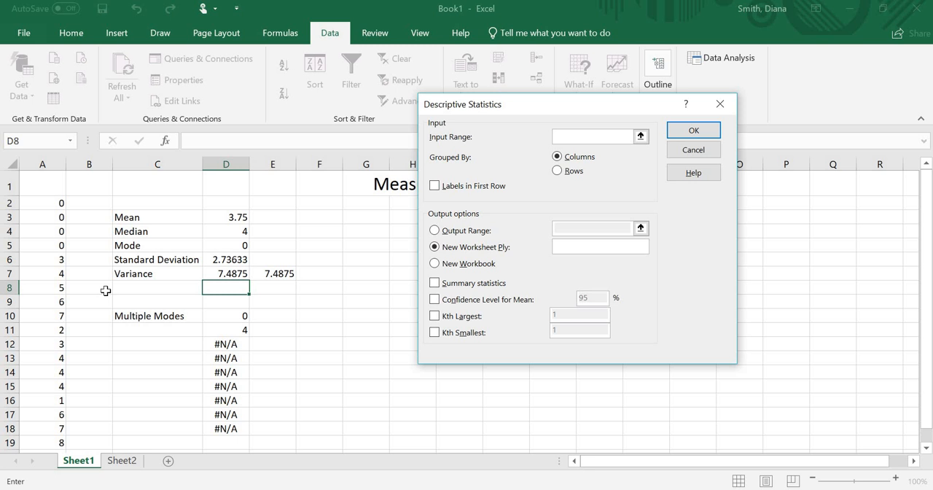
Step: Run Descriptive Statistics on input range A2:A21 with summary statistics output at G5
click(590, 137)
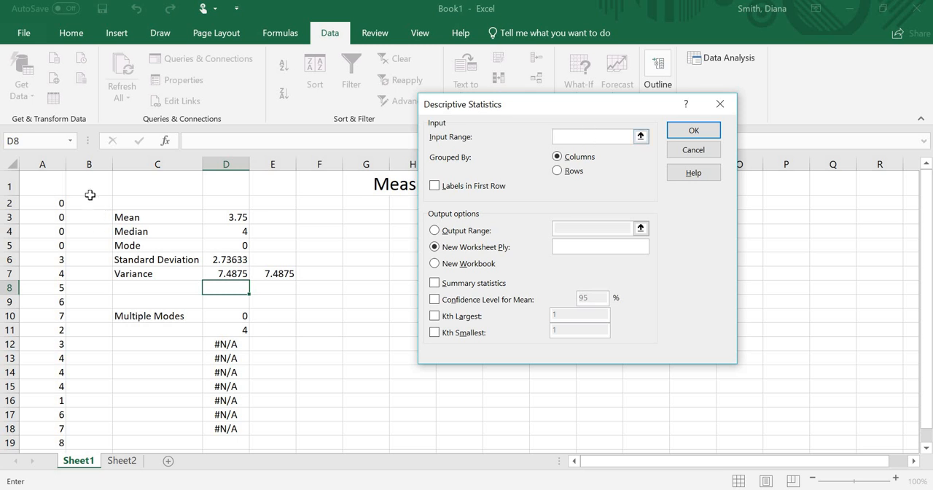
mouse_move(487, 134)
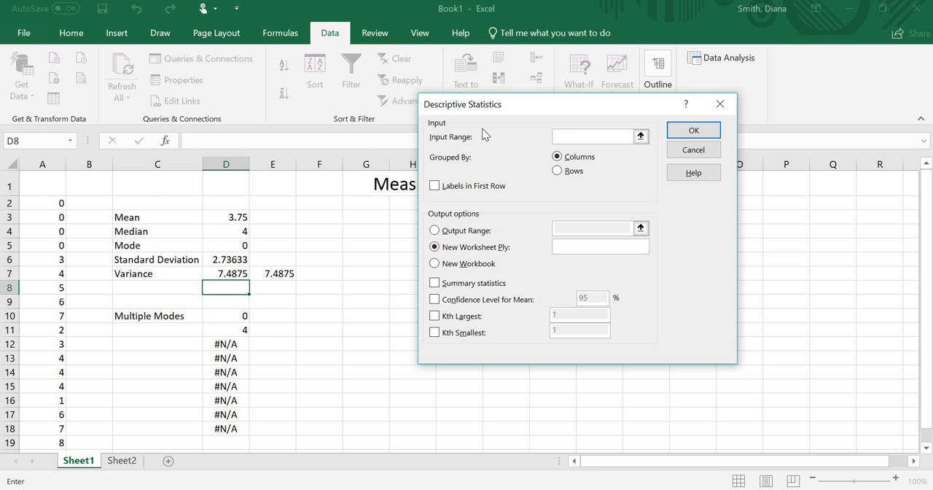
text(a2:a21)
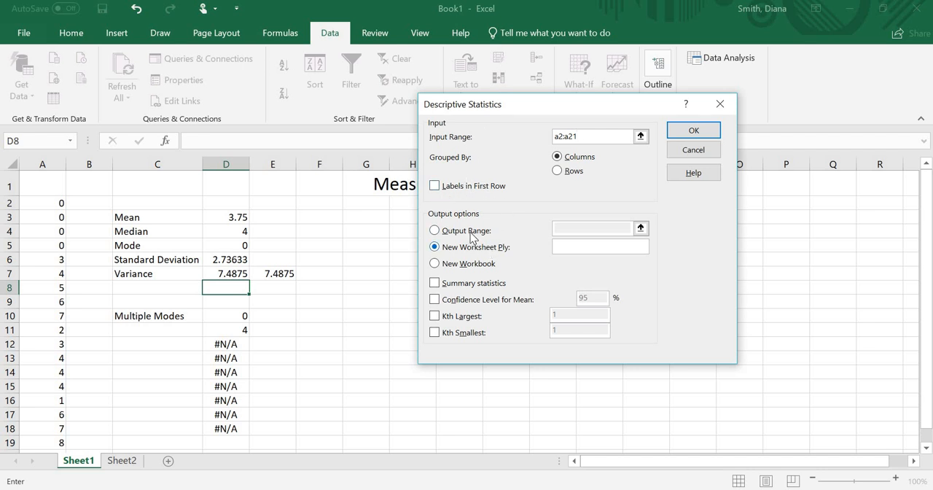
click(432, 228)
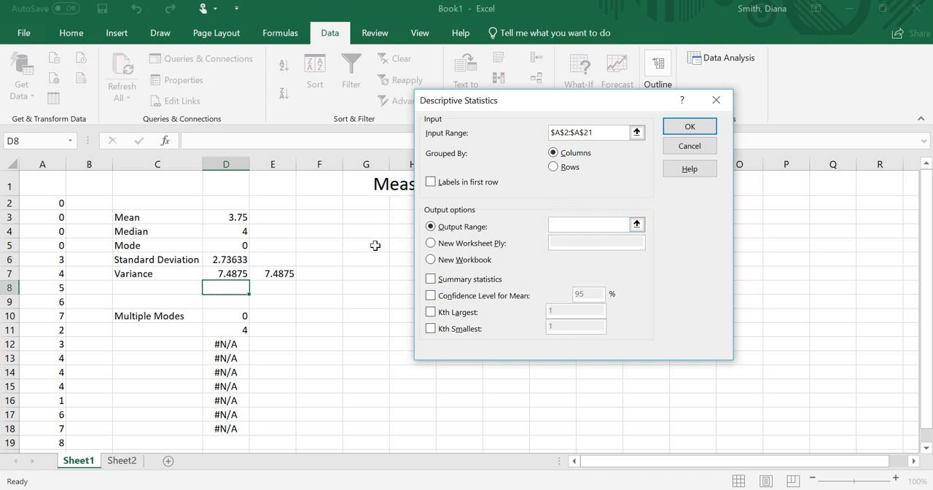
click(364, 245)
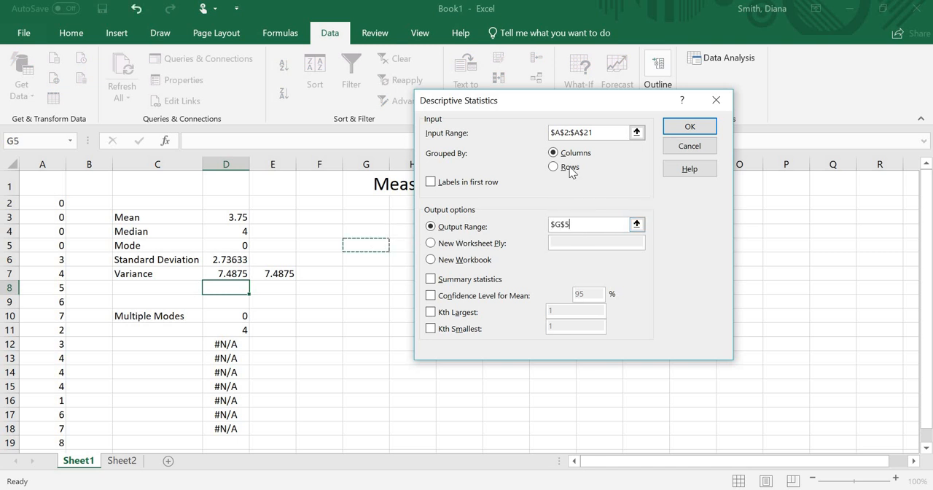
mouse_move(592, 192)
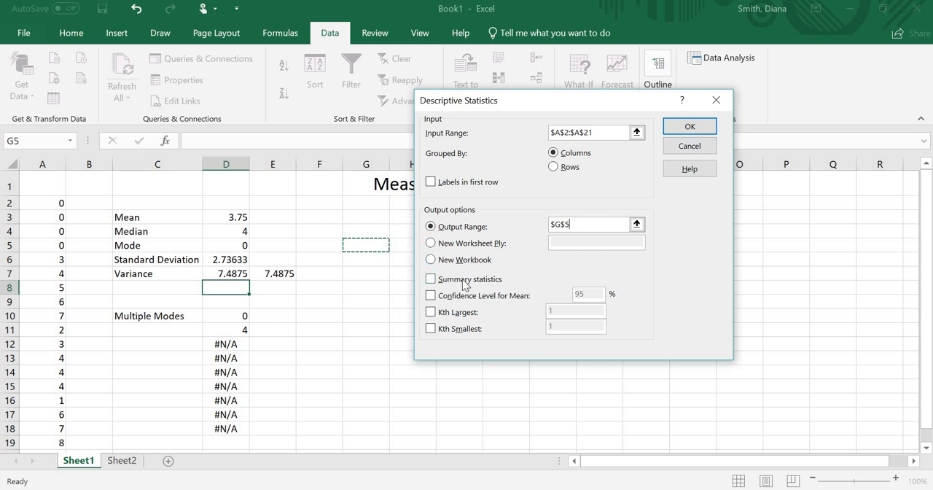
click(430, 278)
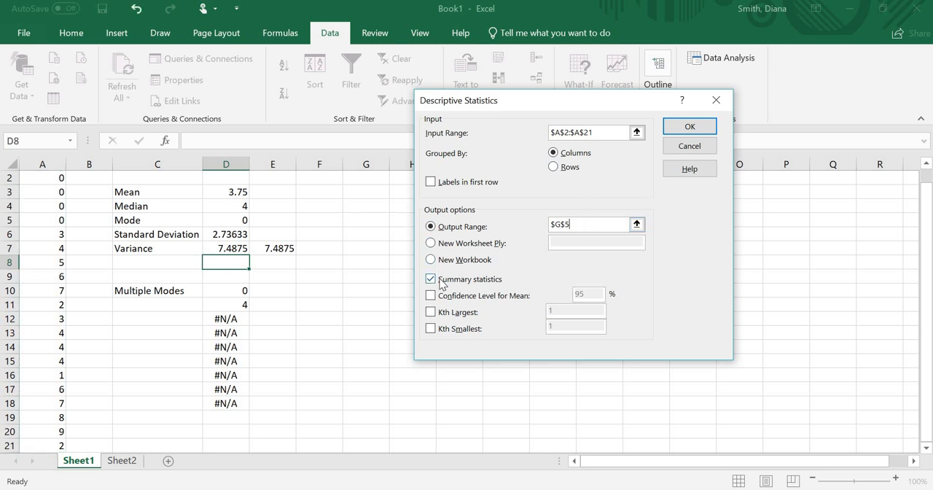
mouse_move(672, 115)
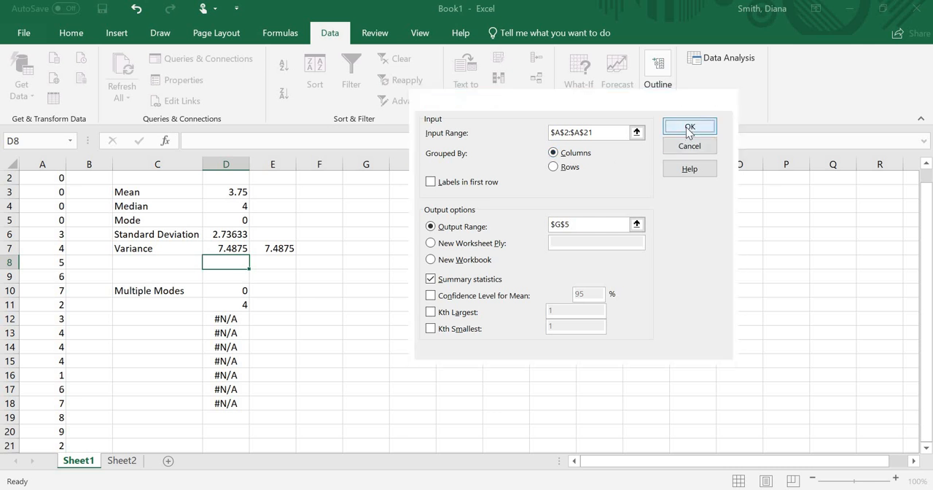
click(690, 126)
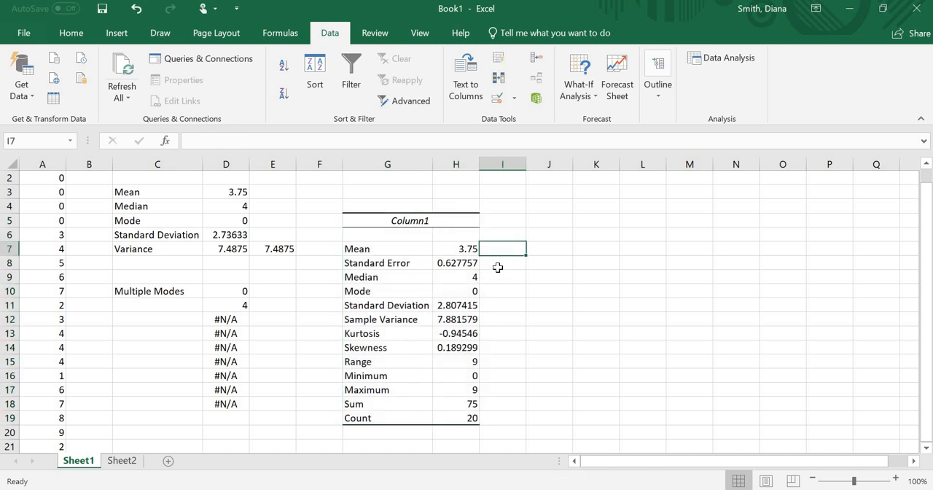
Step: Inspect the Standard Deviation 2.807415 and begin a 'from a sample' note beside it
click(501, 263)
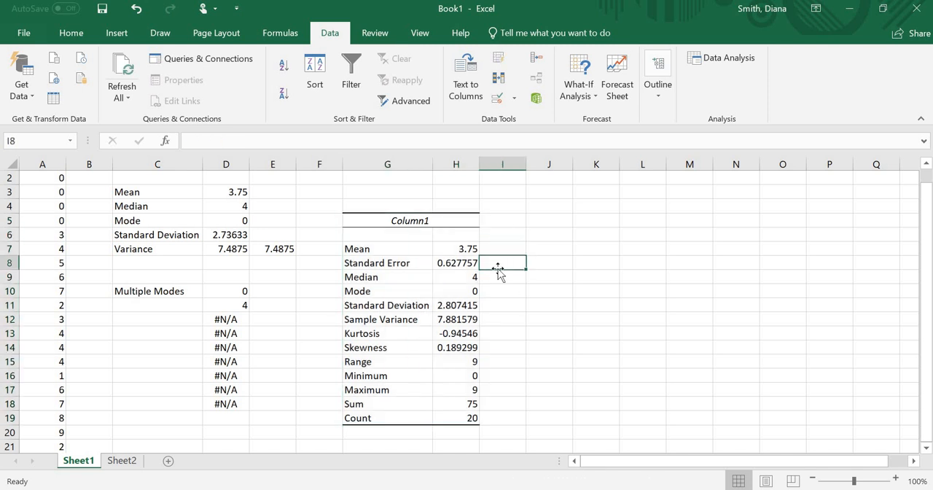
mouse_move(499, 280)
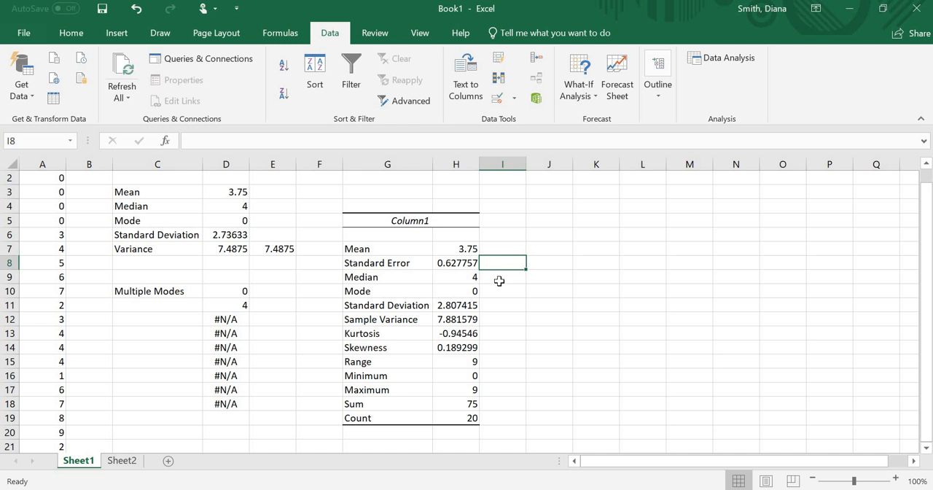
click(501, 291)
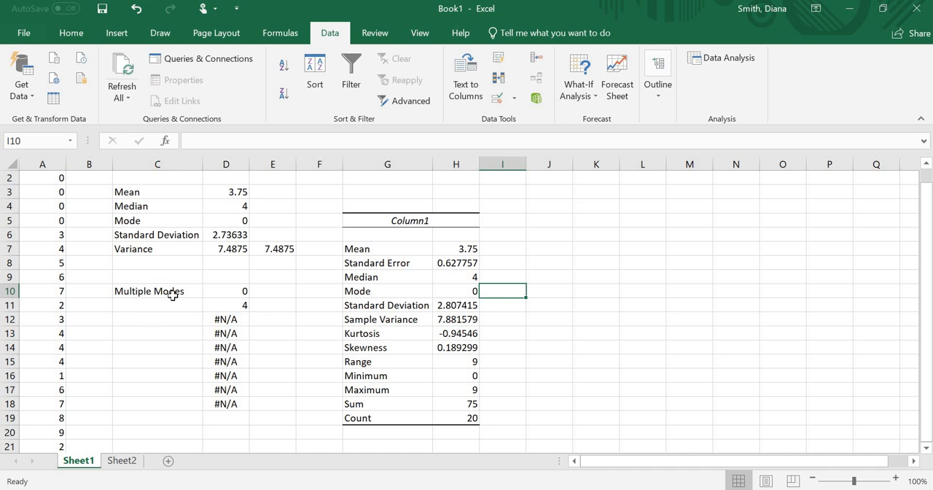
mouse_move(215, 428)
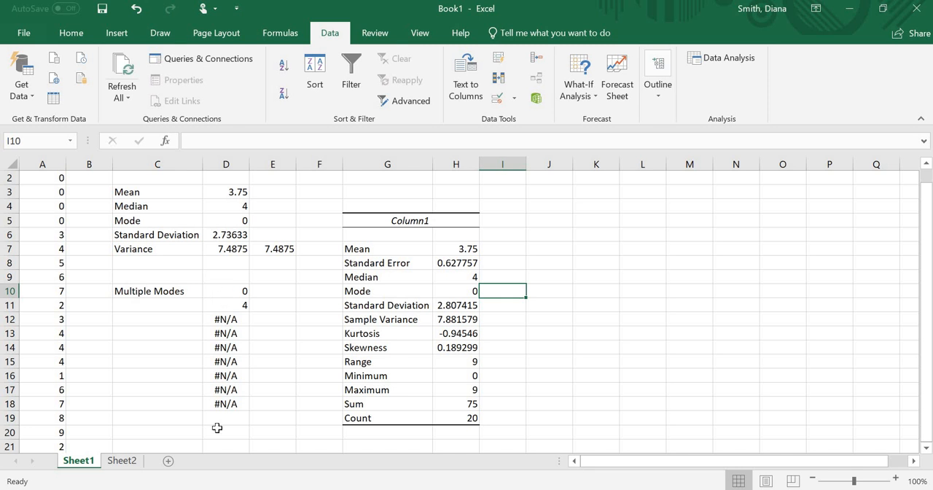
mouse_move(362, 291)
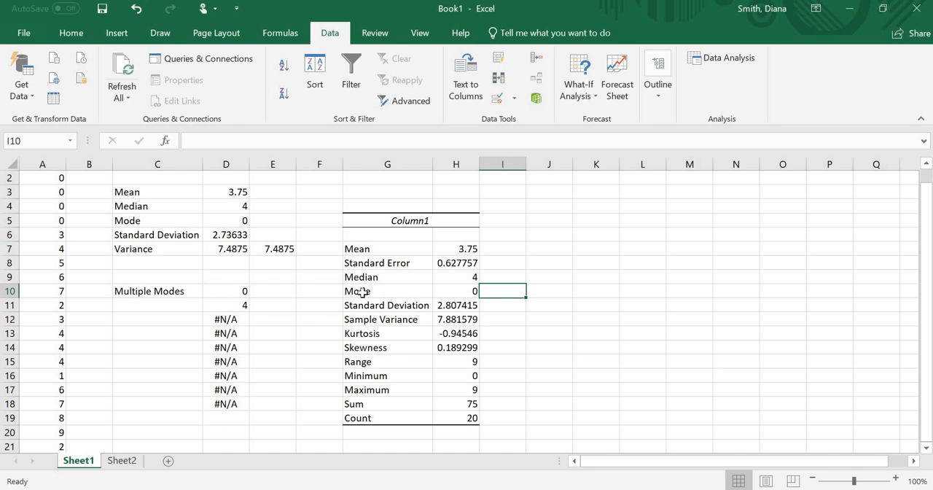
mouse_move(443, 306)
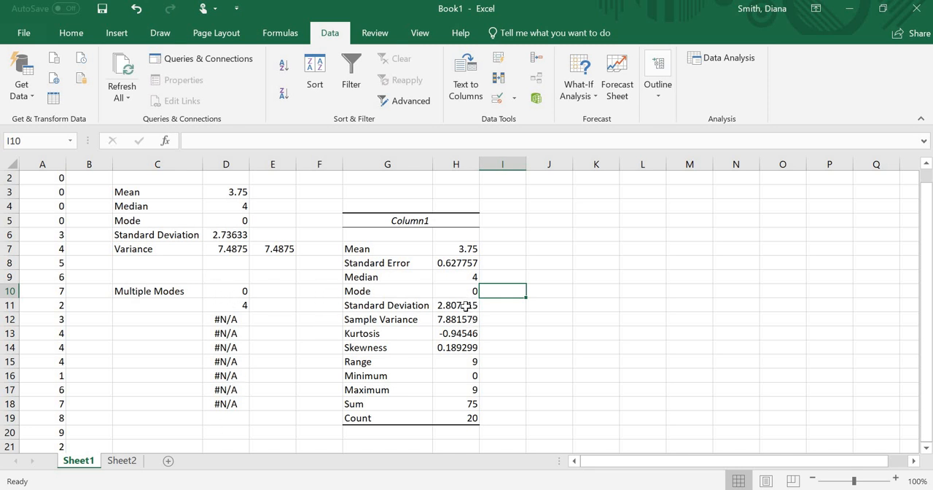
click(455, 305)
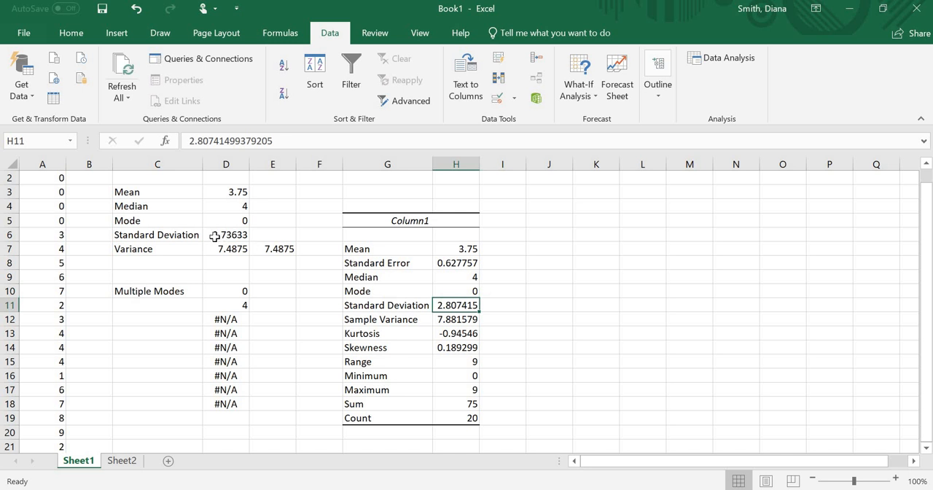
click(502, 305)
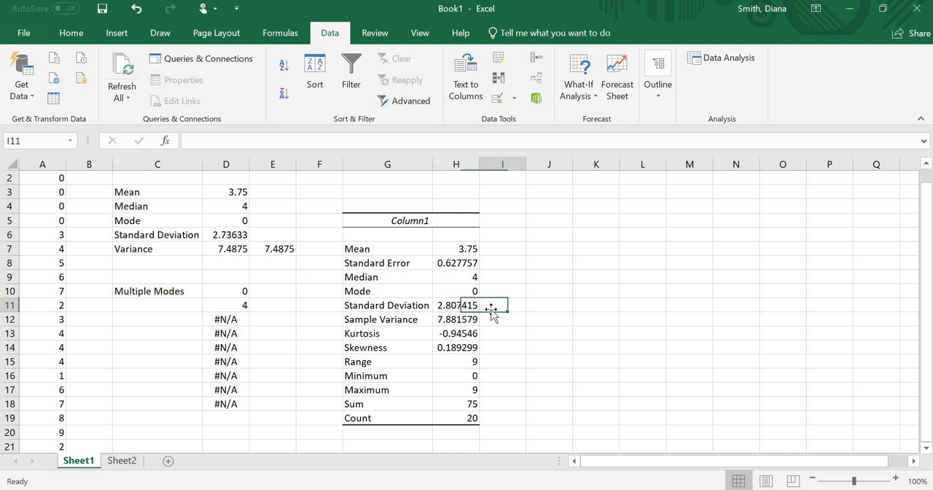
text(from a sample)
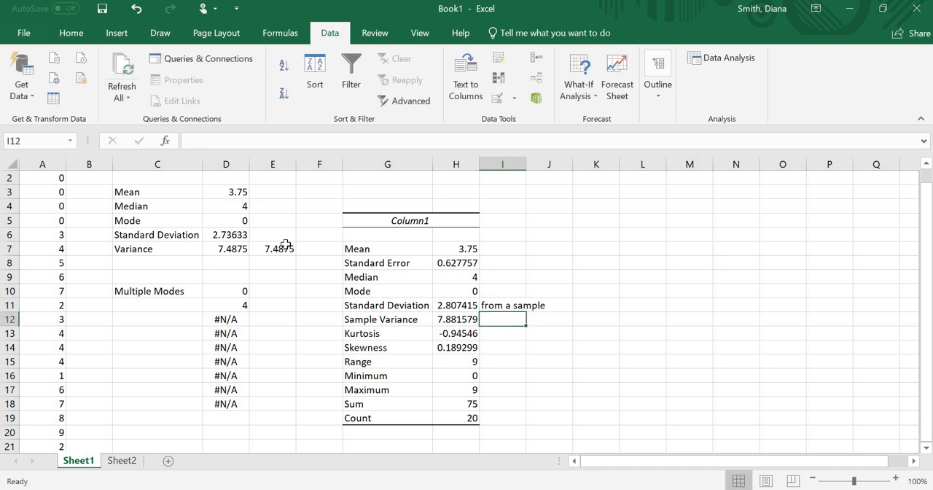
mouse_move(545, 411)
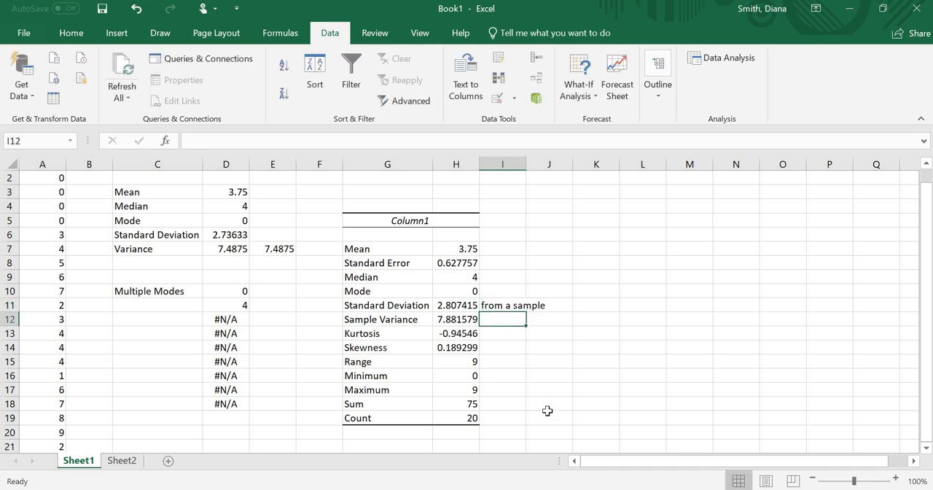
mouse_move(321, 263)
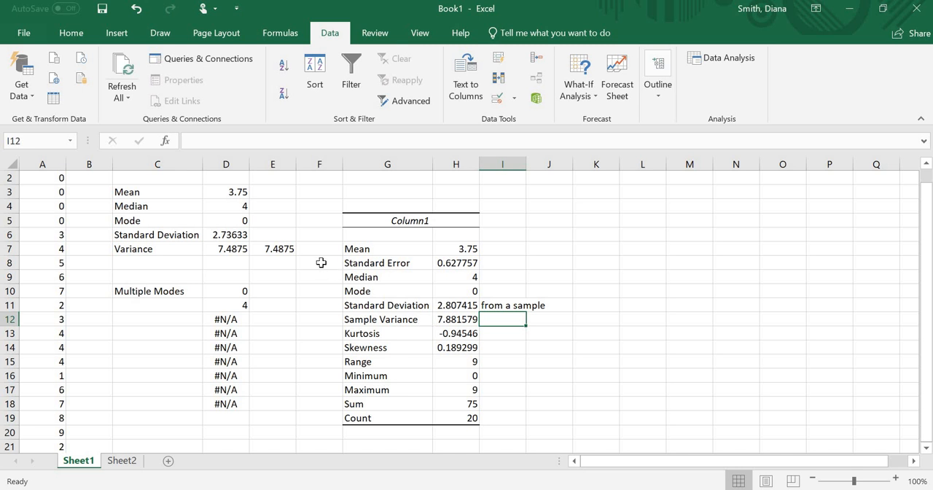
mouse_move(465, 332)
text(from a sample)
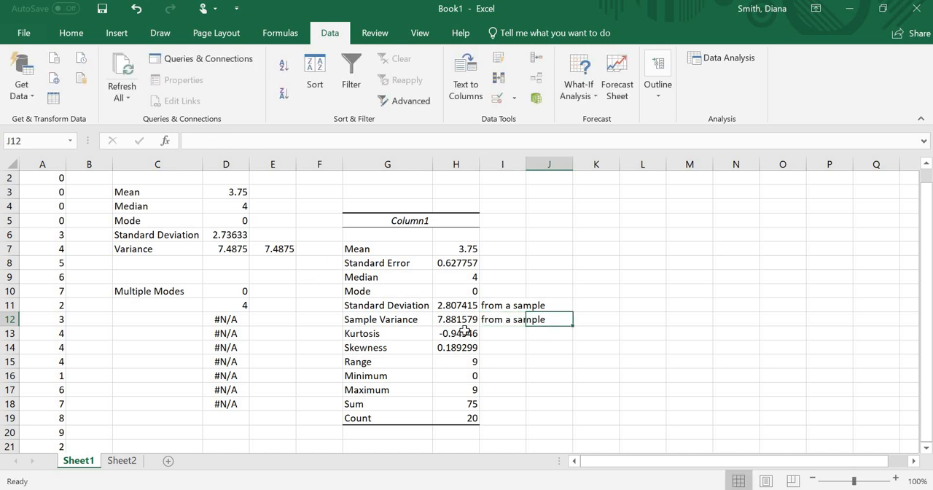
Step: Note the Sample Variance as 'from a sample', then review the Range, Maximum, Sum and Count values
click(548, 332)
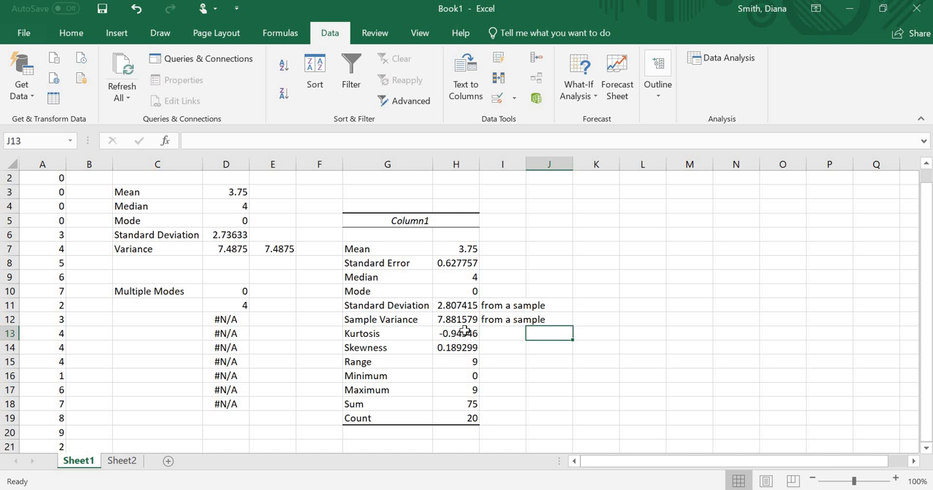
mouse_move(440, 335)
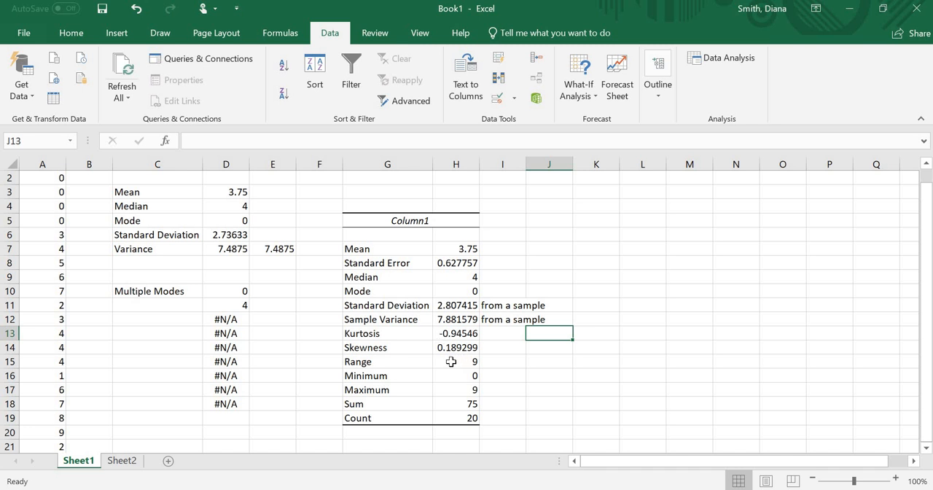
click(455, 361)
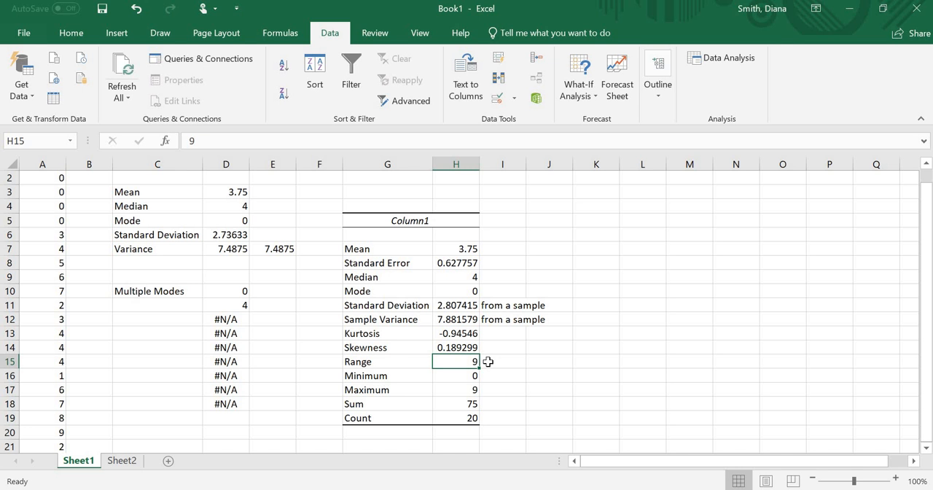
mouse_move(449, 374)
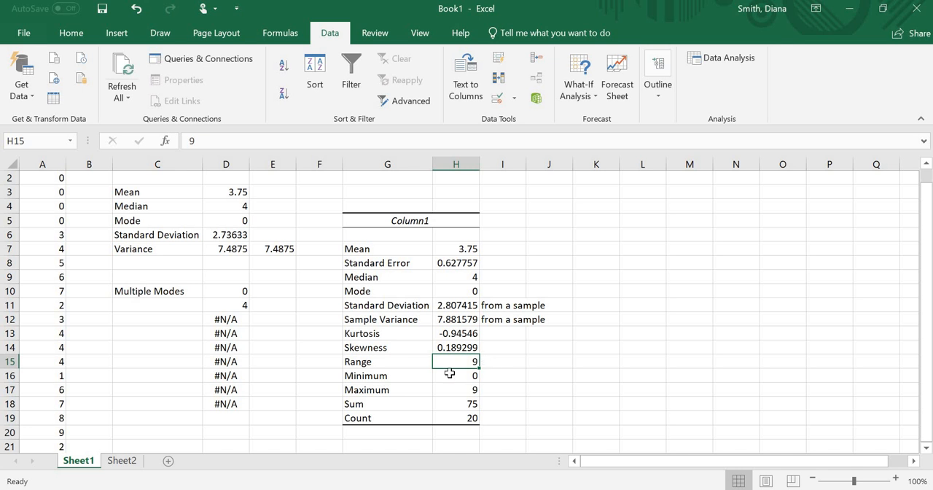
click(455, 389)
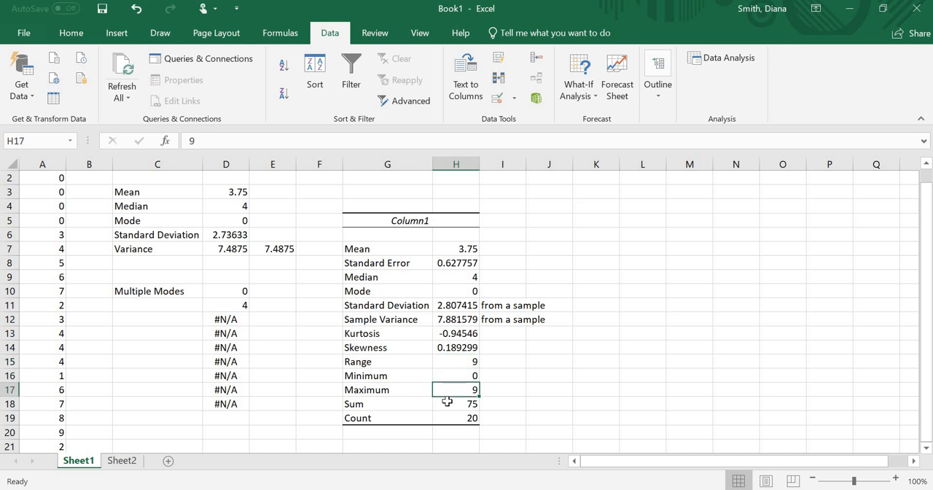
click(455, 403)
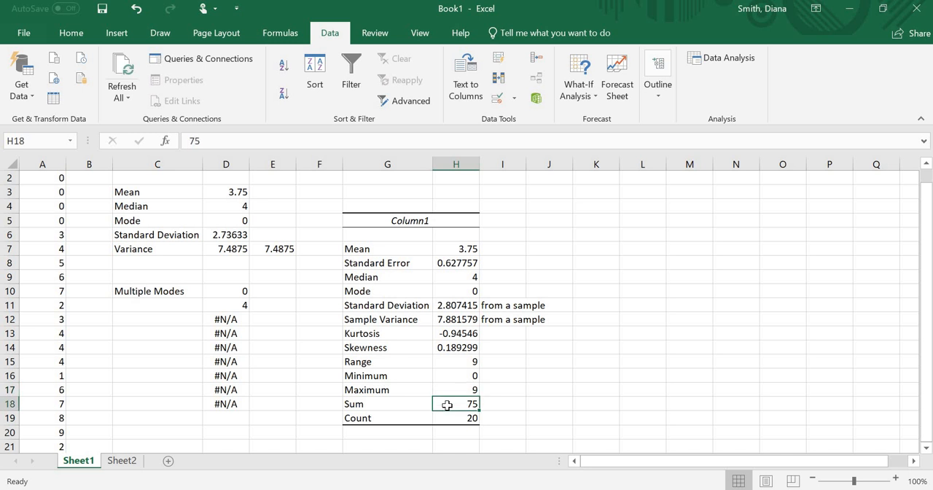
click(449, 417)
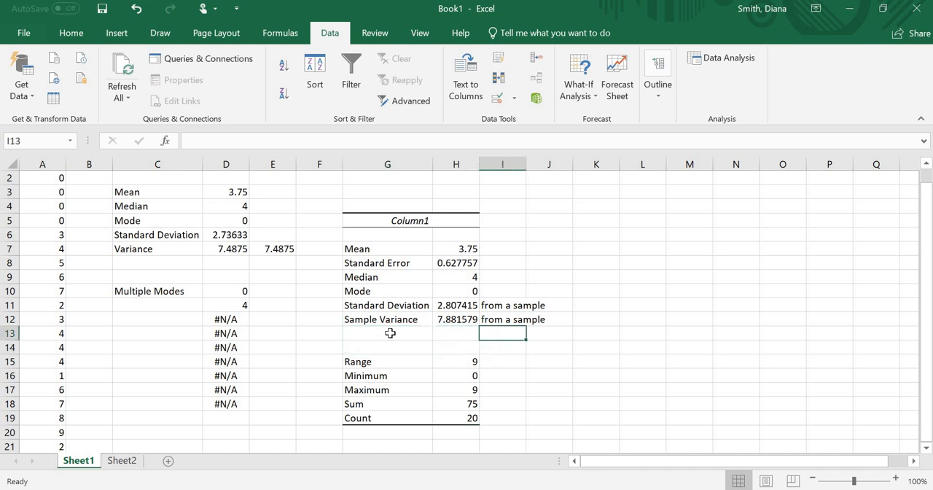
Step: Look over the summary rows from Mean through Count and select the cell beside Mean for a check
click(503, 319)
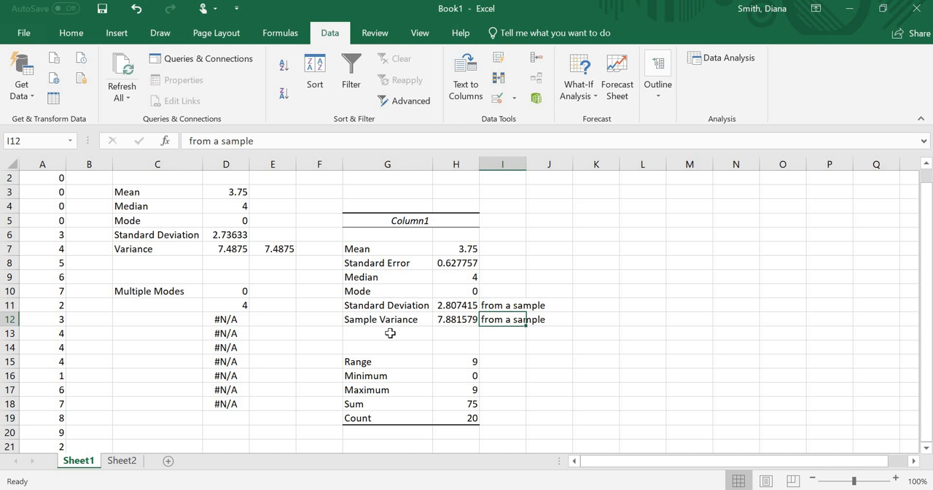
click(503, 292)
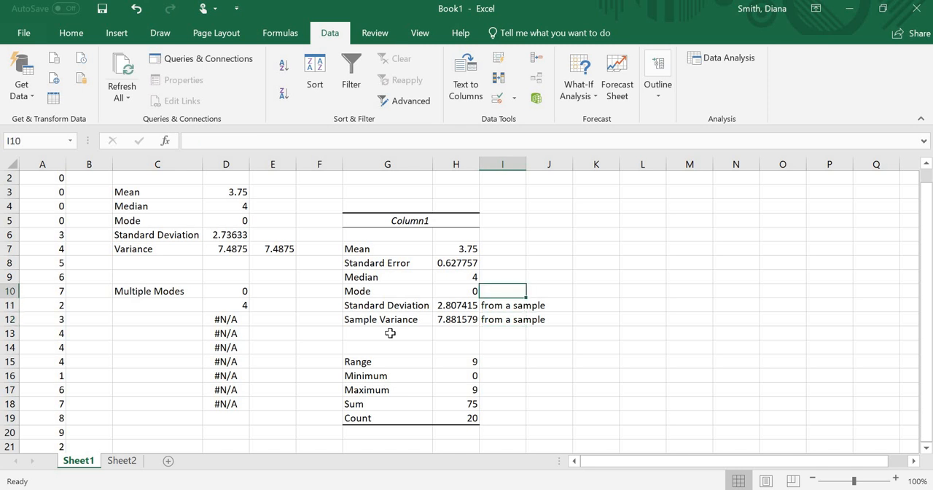
click(502, 276)
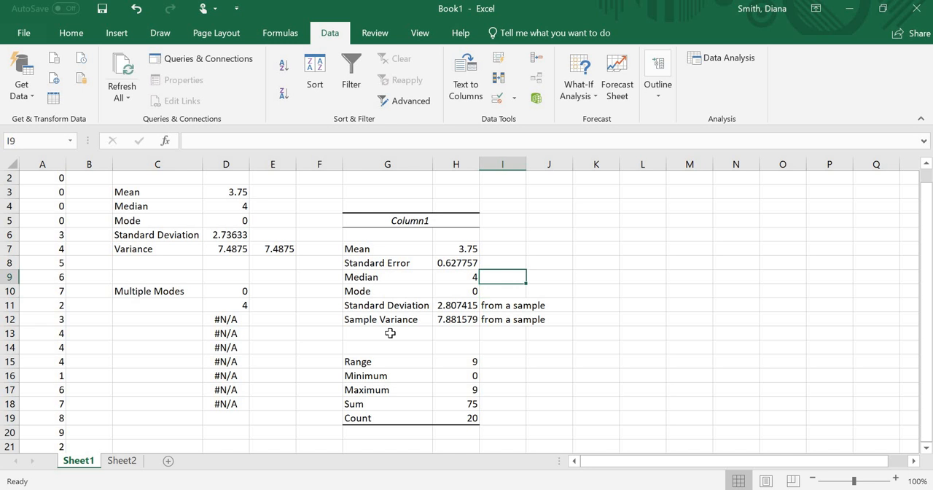
click(501, 247)
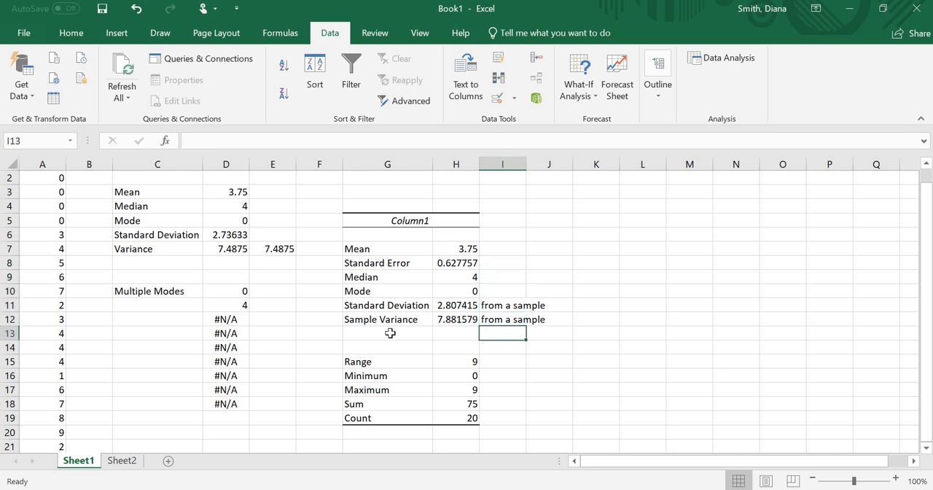
click(502, 362)
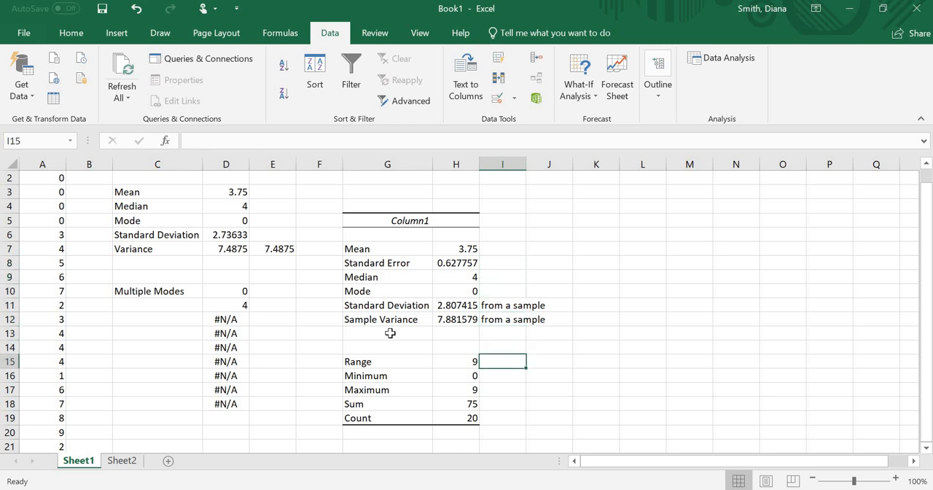
click(502, 402)
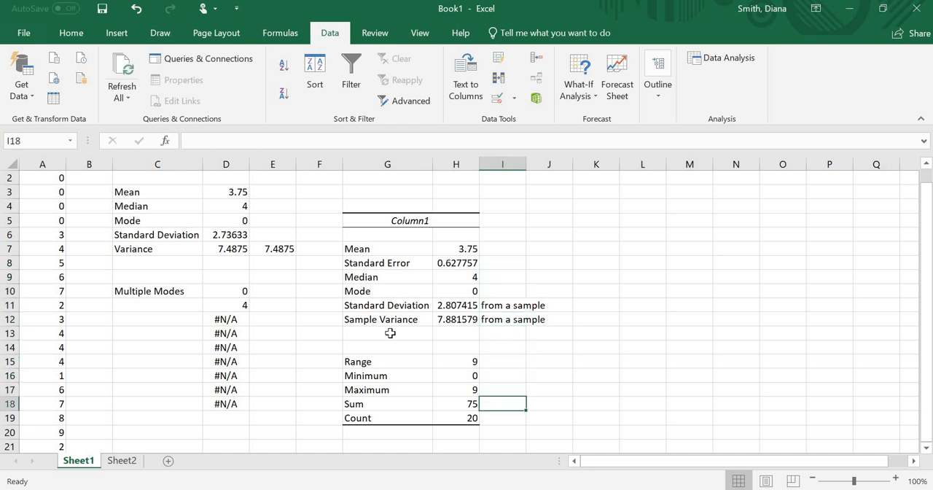
click(505, 417)
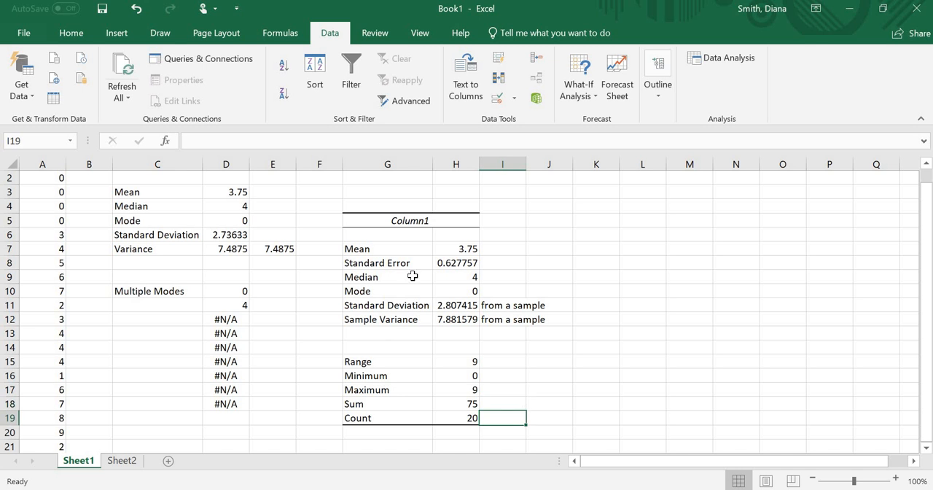
click(501, 248)
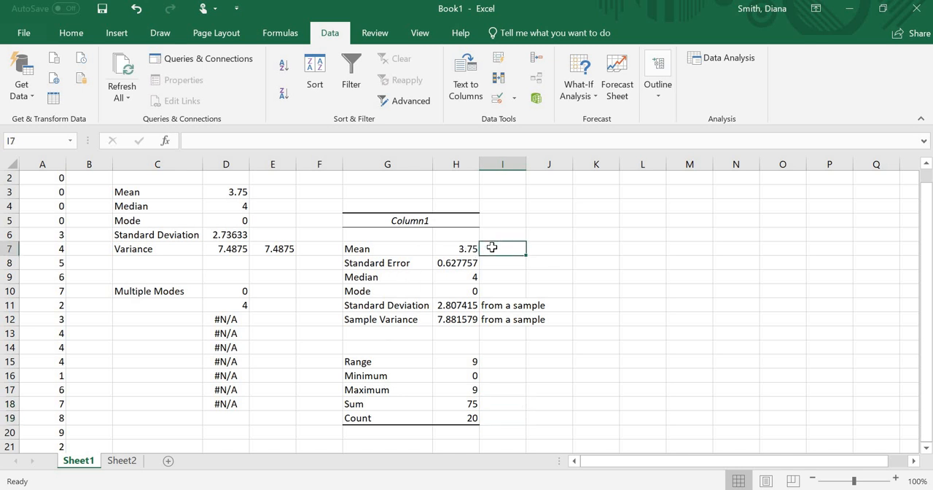
Step: Enter =75/20 beside the Mean to confirm Sum divided by Count equals 3.75
text(=7)
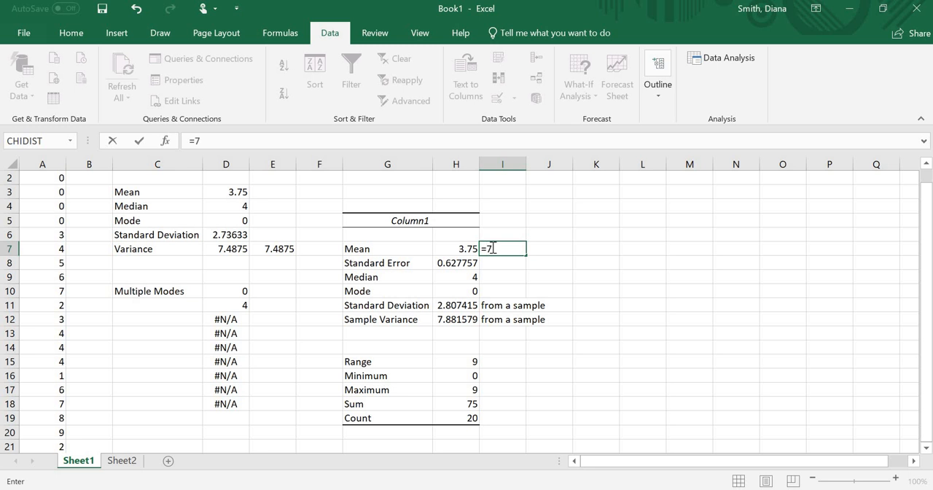
text(5/)
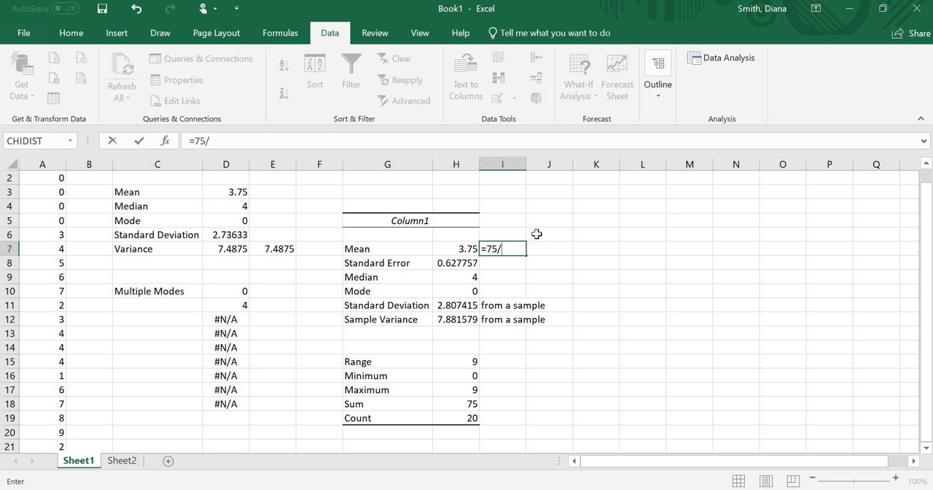
key(Enter)
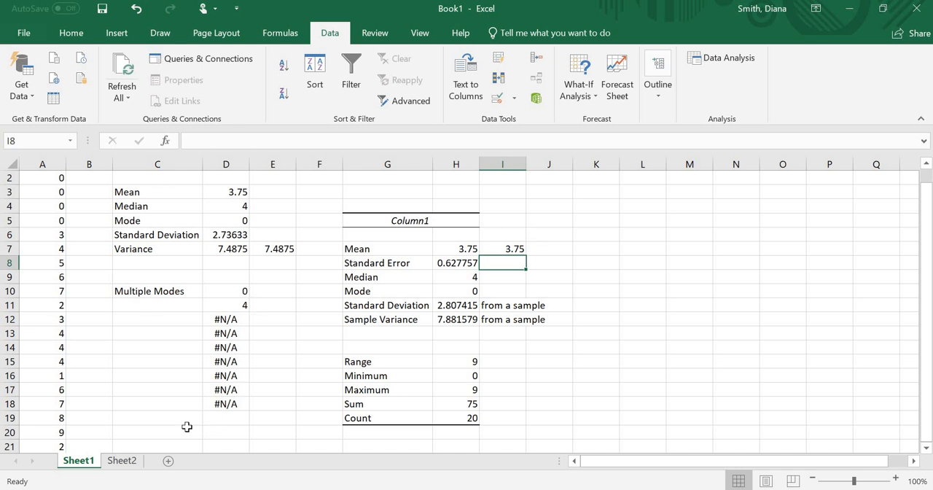
mouse_move(560, 362)
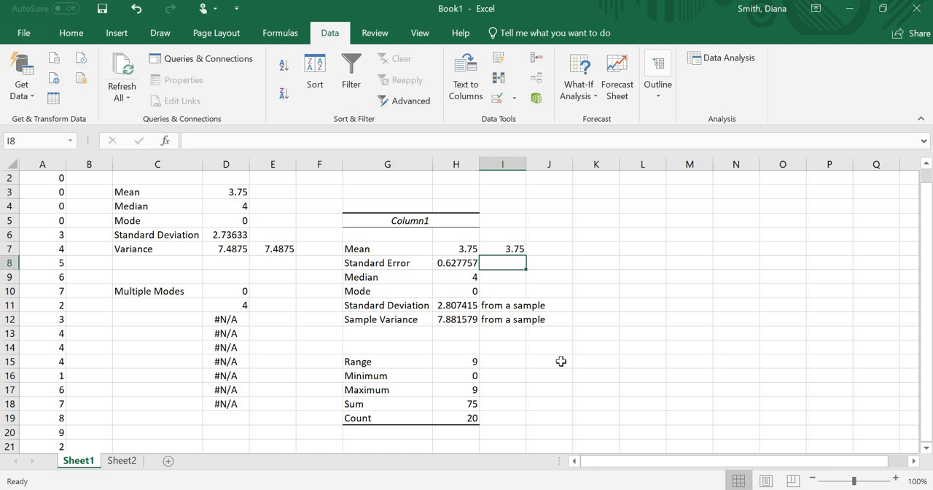